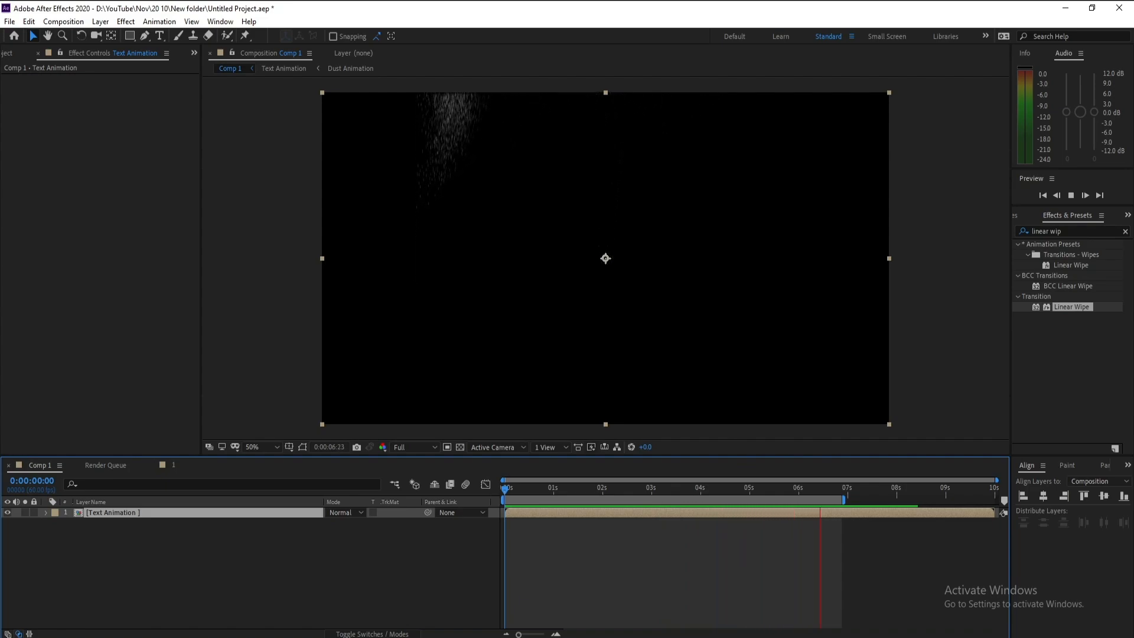
# Close the old text-animation project, leaving an empty untitled project
pyautogui.click(584, 487)
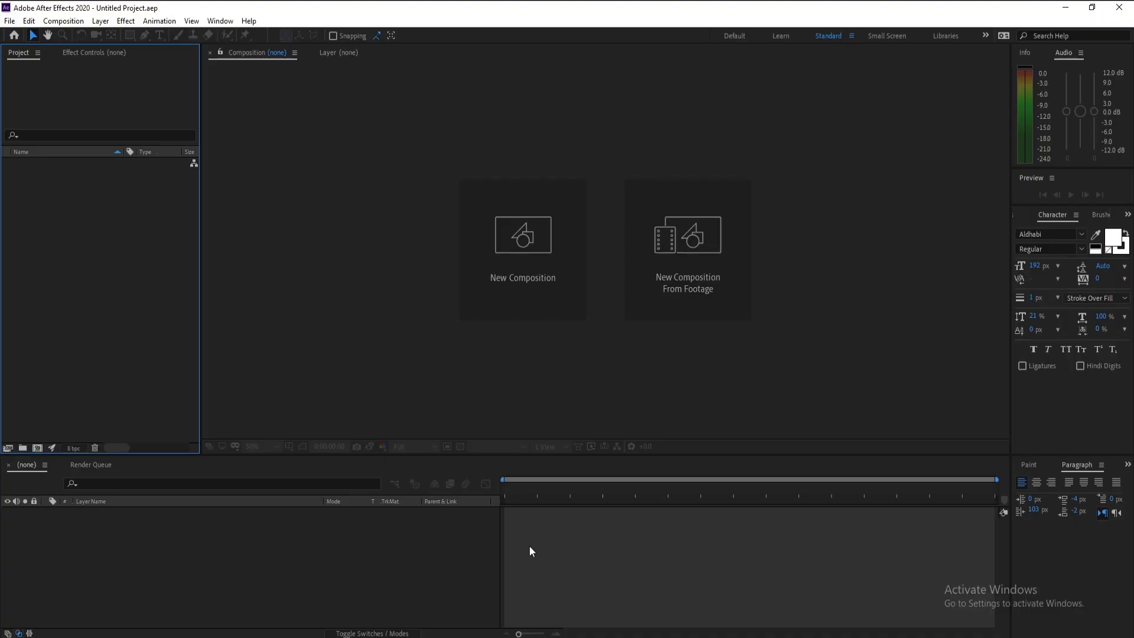
# Create Comp 1 at 1920×1080, 60 fps, 10 seconds with a black background
pyautogui.click(522, 234)
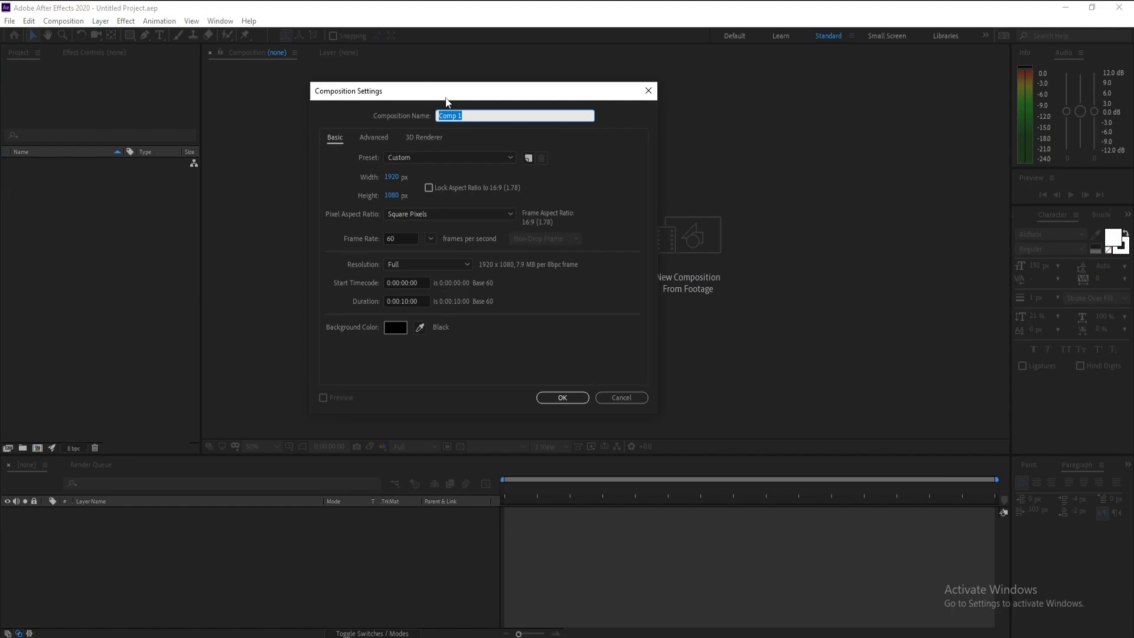
pyautogui.moveTo(446, 90); pyautogui.dragTo(446, 120)
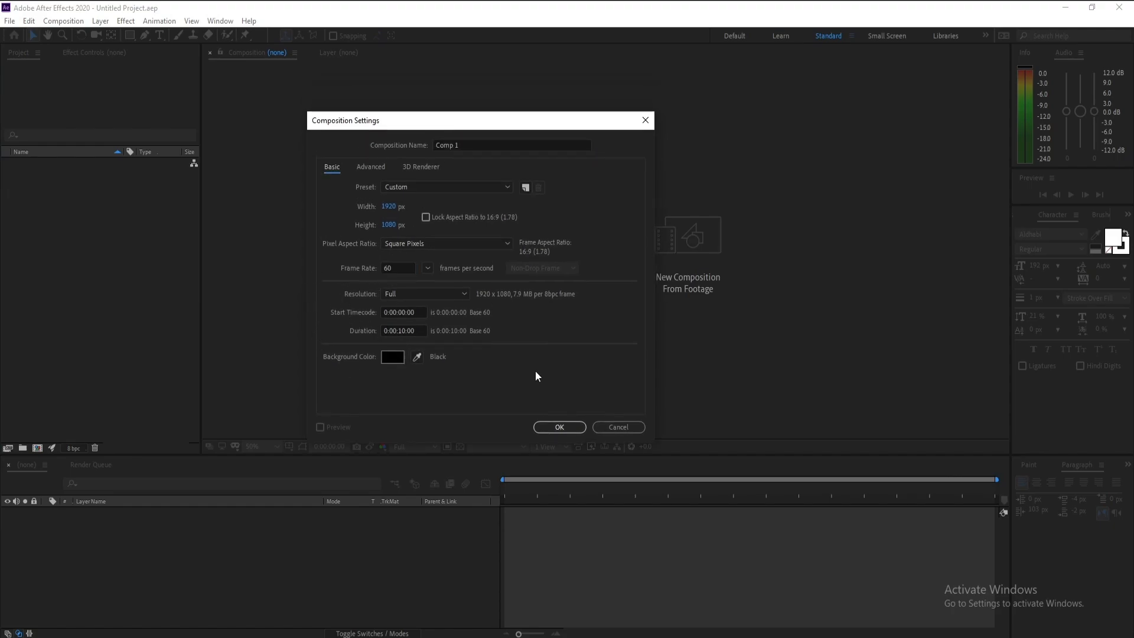
pyautogui.click(558, 426)
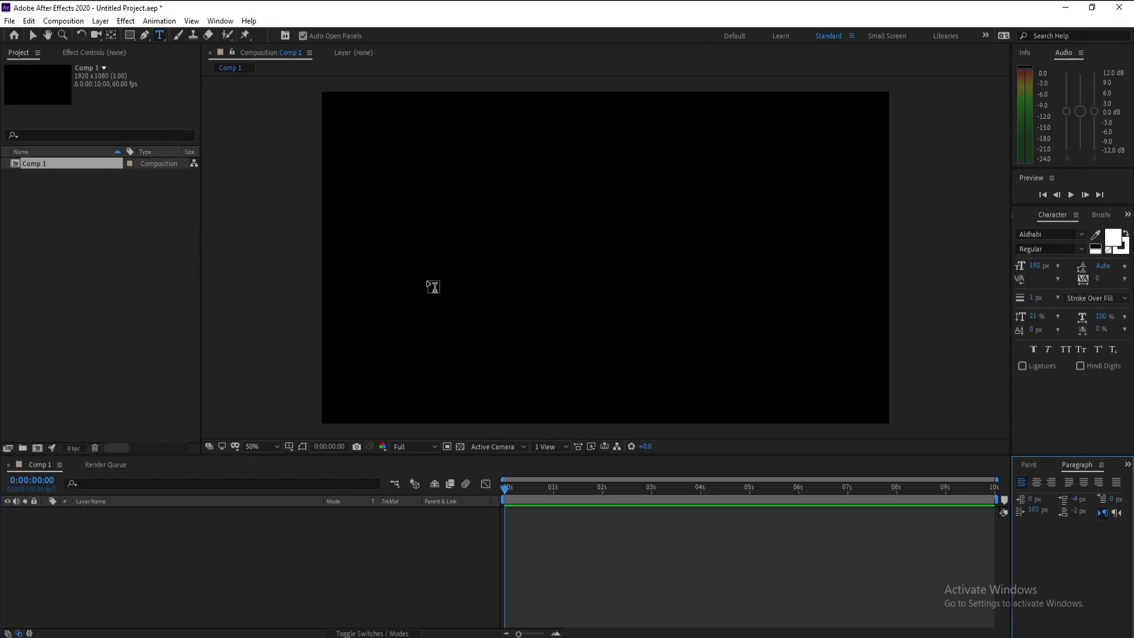
# Type a large white 'Dust' text layer and centre it in the frame
pyautogui.click(434, 286)
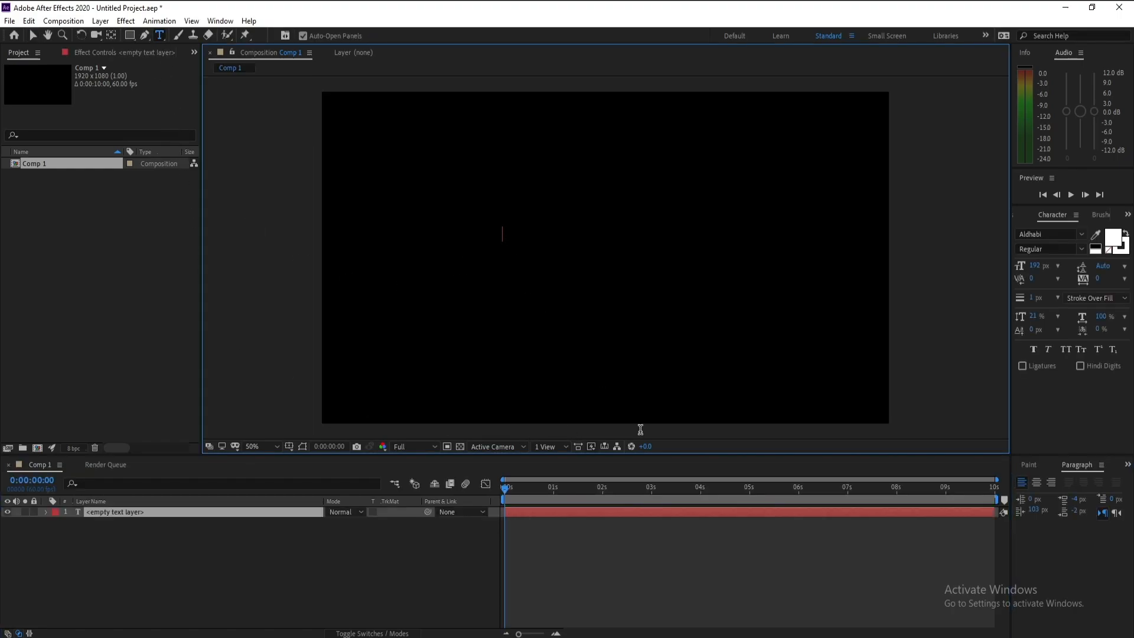
pyautogui.write('Dust')
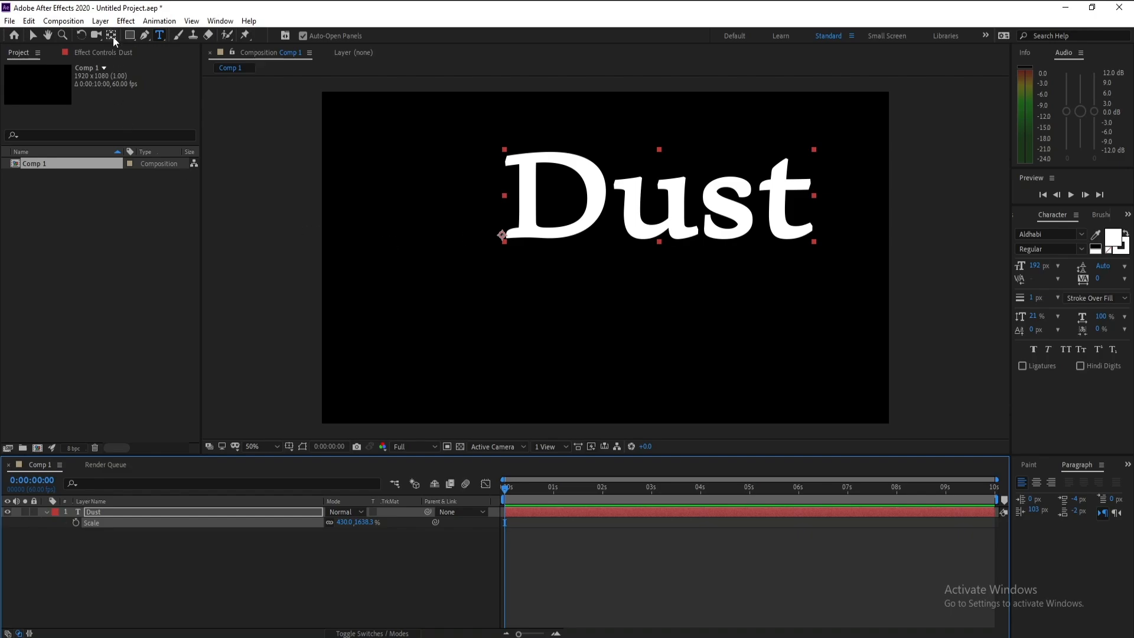
pyautogui.moveTo(112, 35)
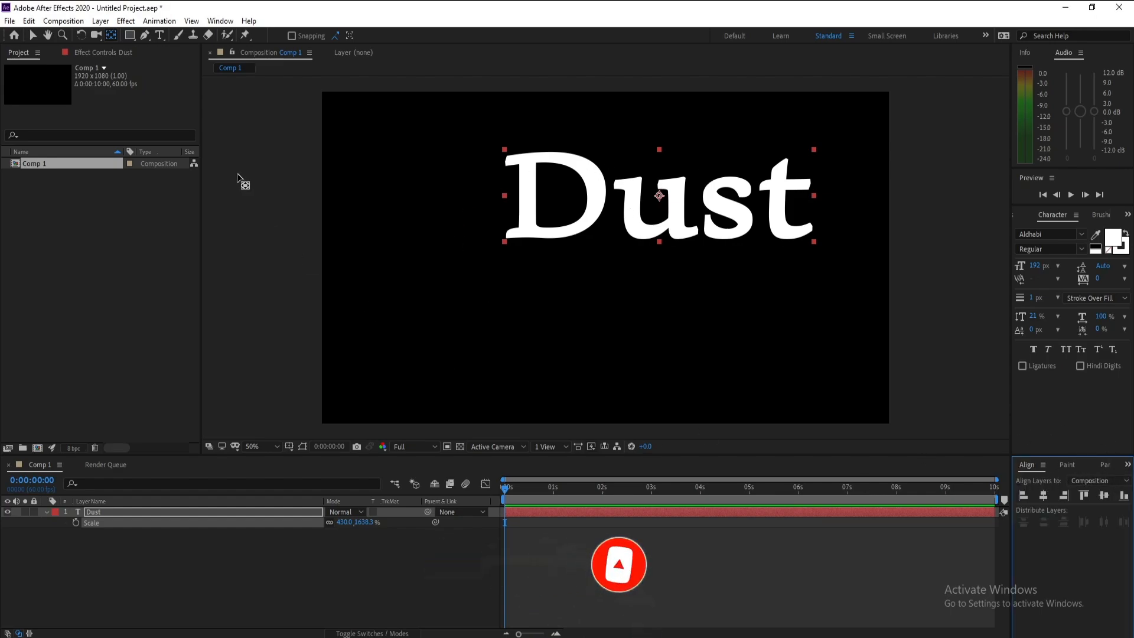
pyautogui.click(220, 20)
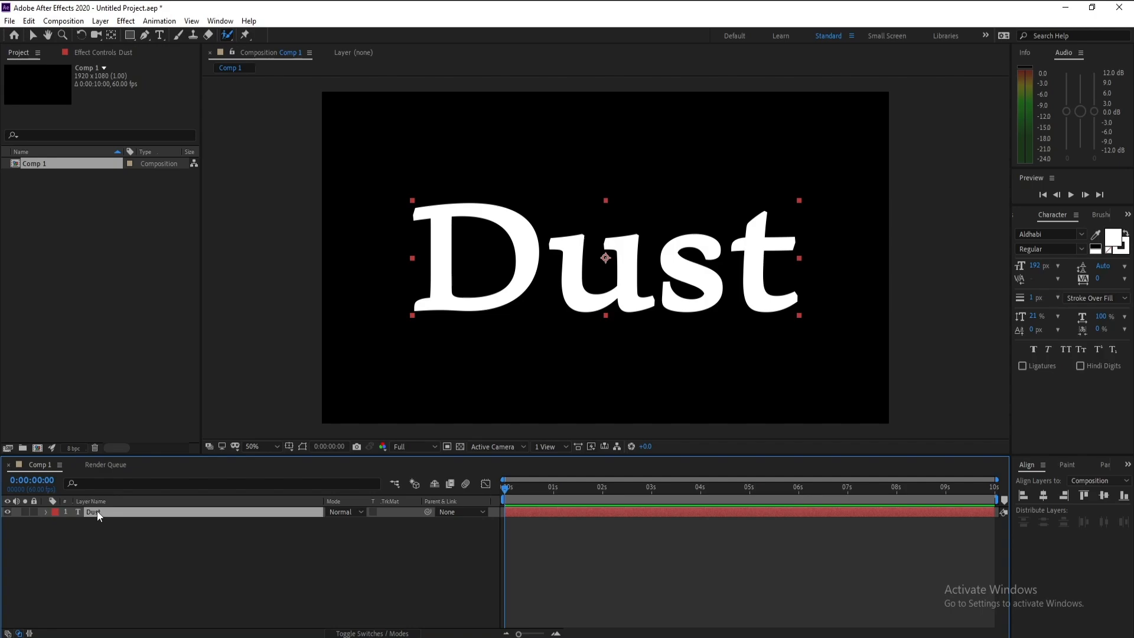
# Pre-compose the Dust layer as 'Dust Animation' and duplicate it with Ctrl+D
pyautogui.rightClick(93, 512)
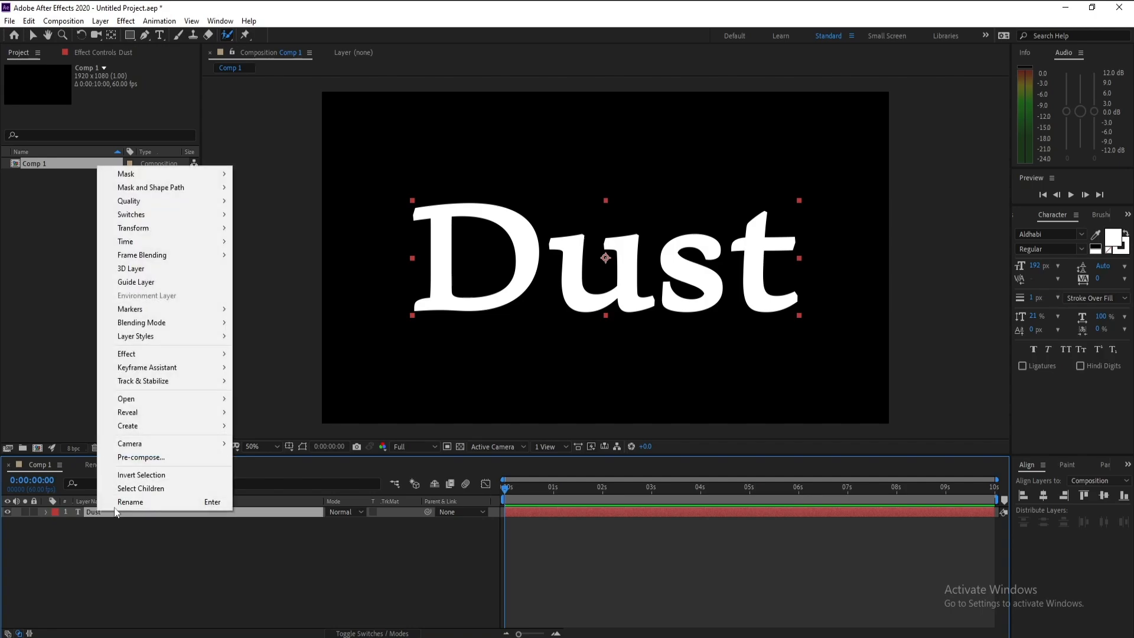
pyautogui.click(141, 456)
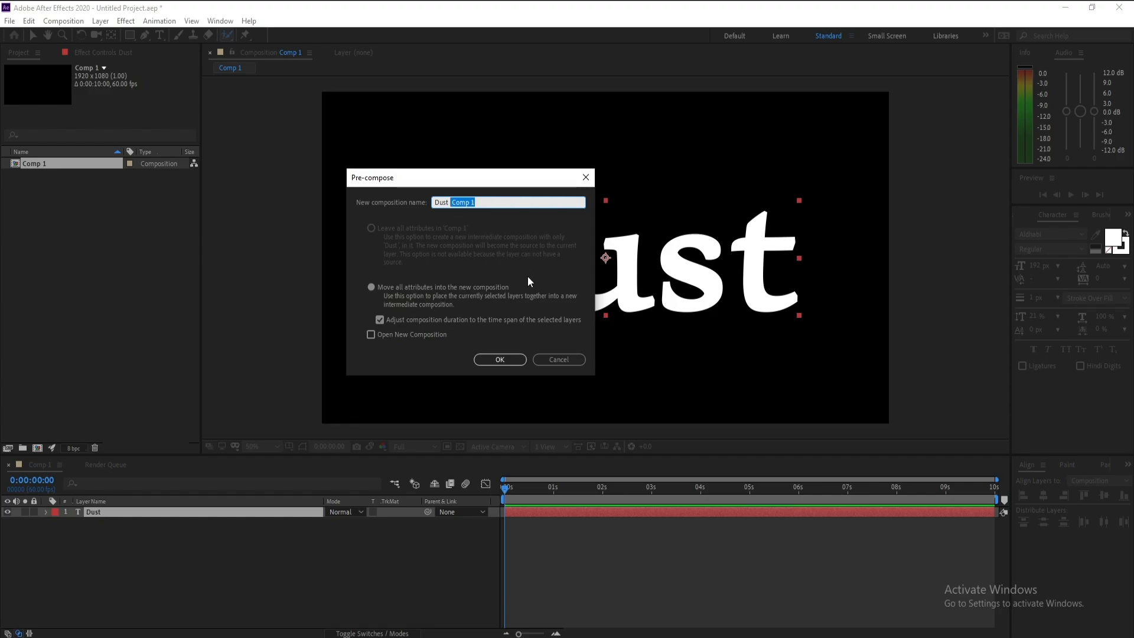
pyautogui.write('A')
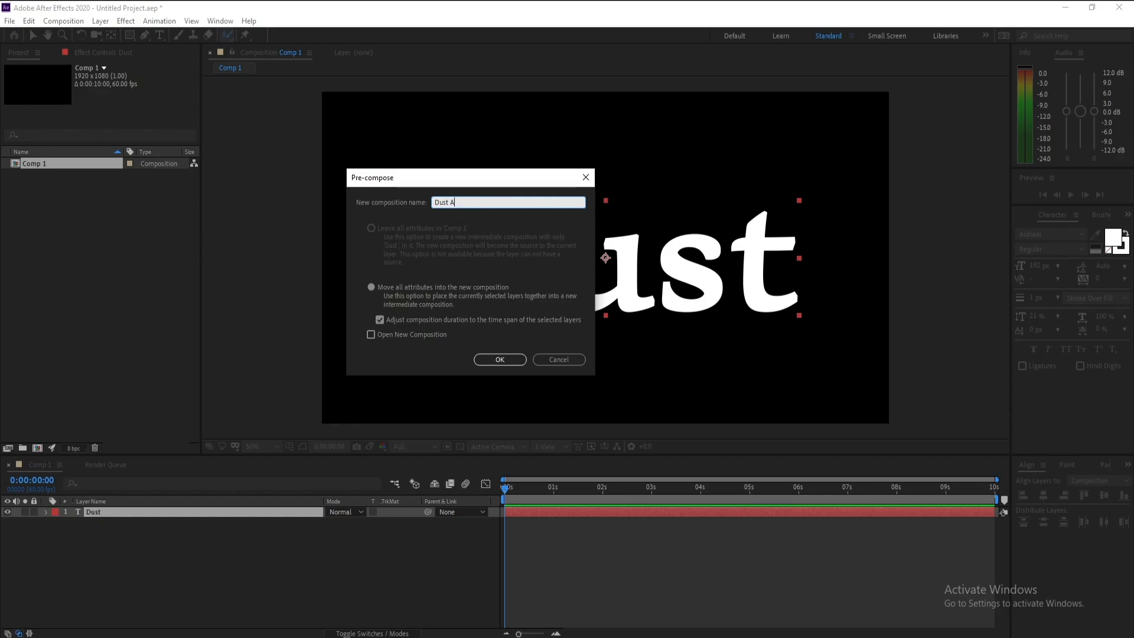
pyautogui.write('nimati')
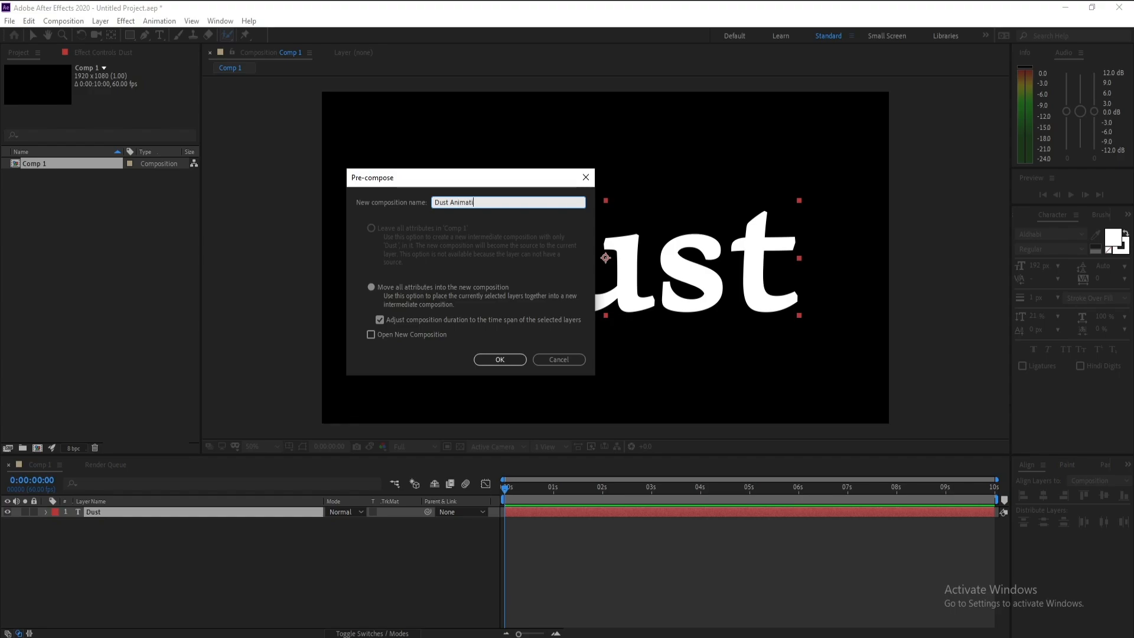
pyautogui.click(499, 360)
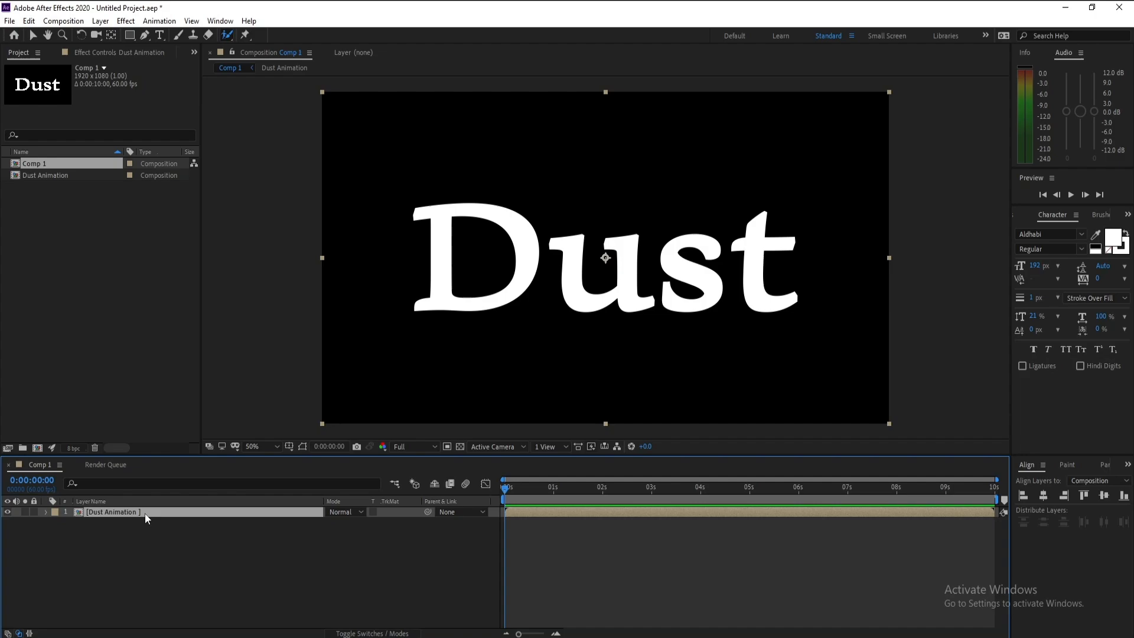
pyautogui.press('ctrl+d')
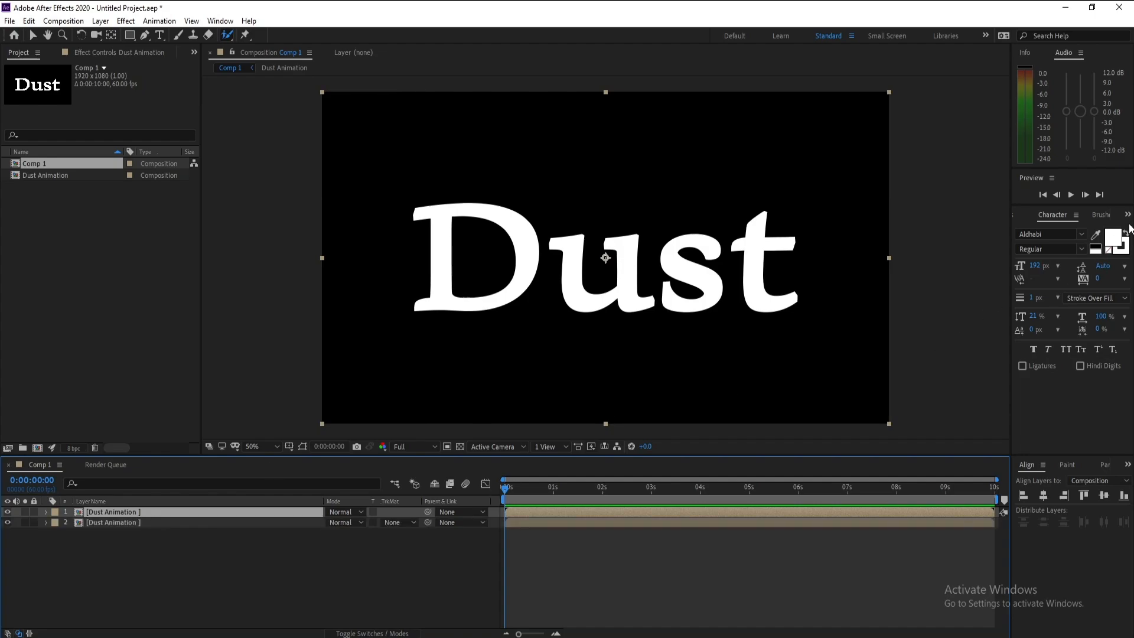
# Apply CC Particle Systems II to the top Dust Animation layer with zero velocity and gravity
pyautogui.click(1100, 215)
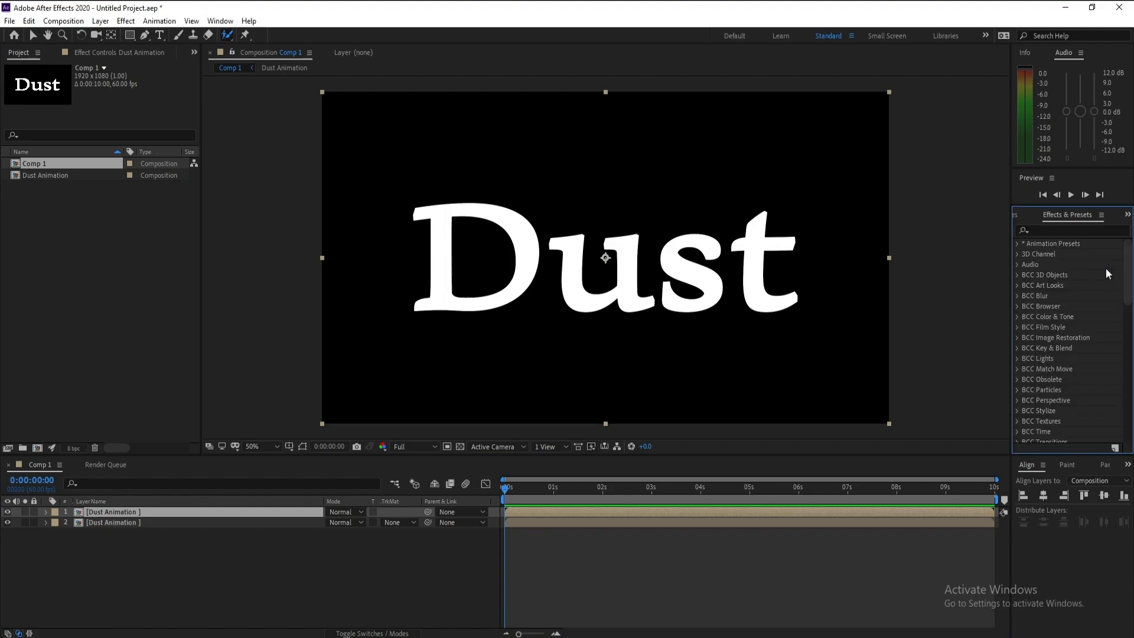
pyautogui.click(1070, 230)
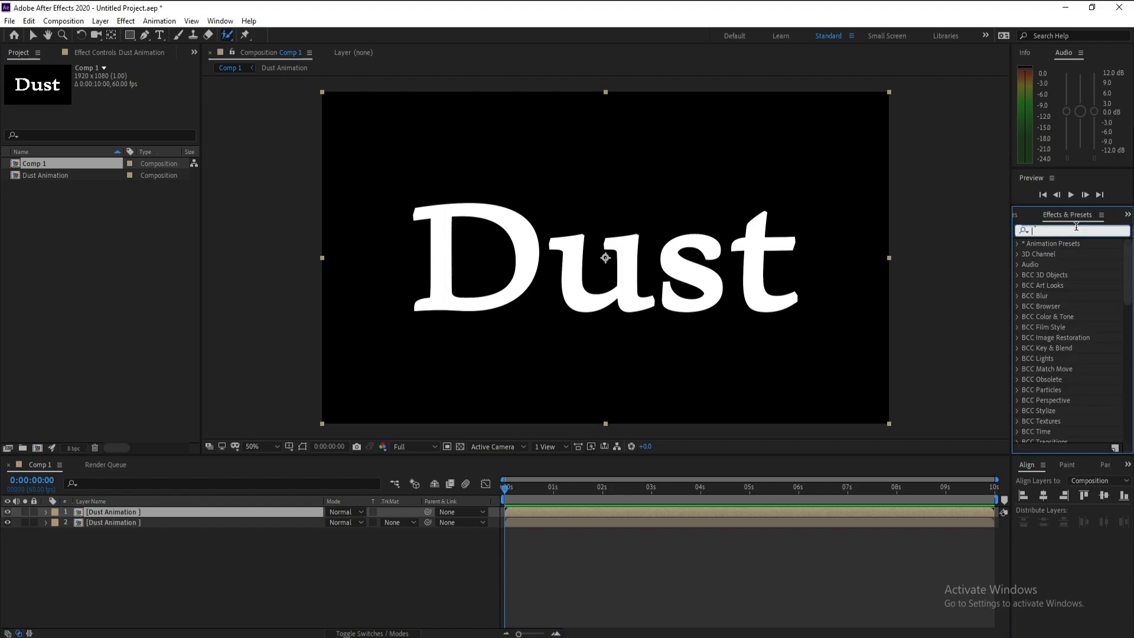
pyautogui.write('cc partic')
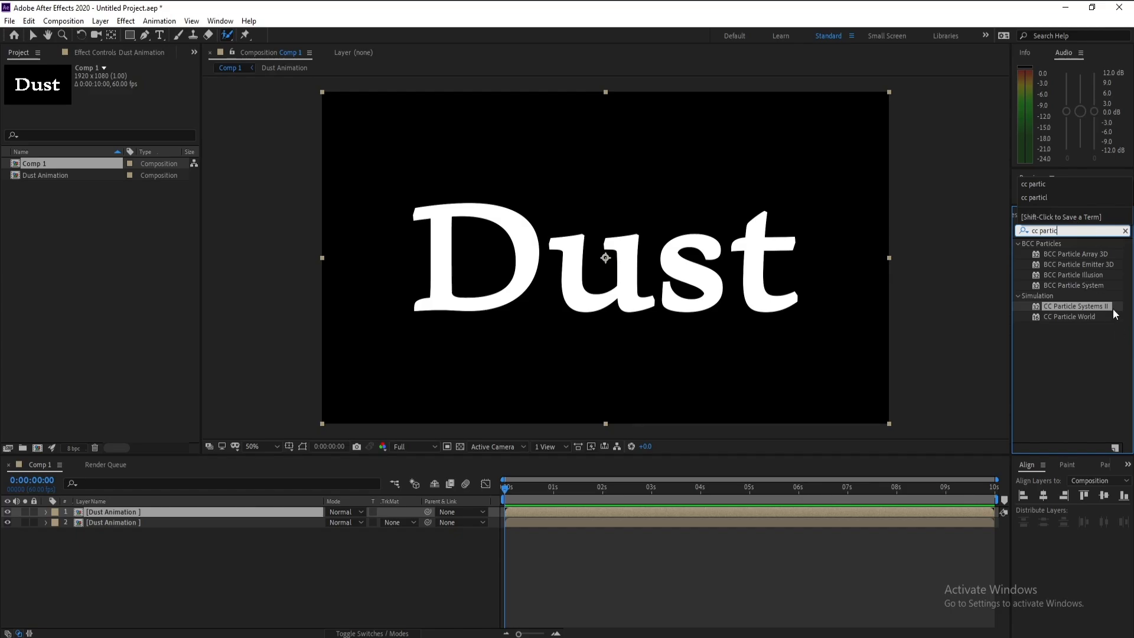
pyautogui.doubleClick(1074, 306)
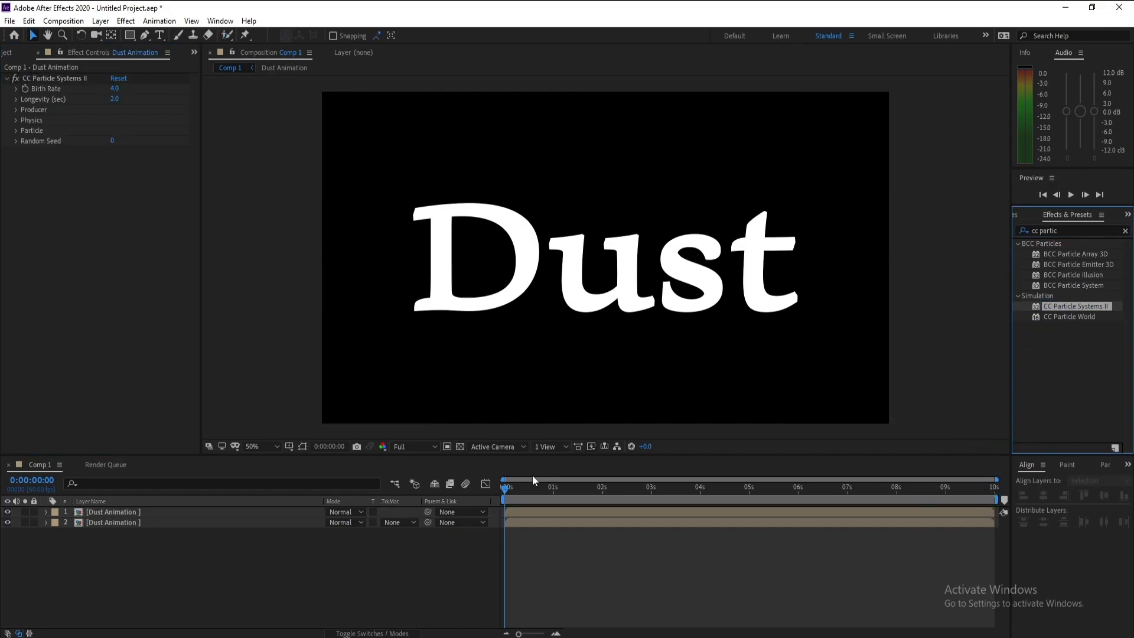
pyautogui.click(634, 485)
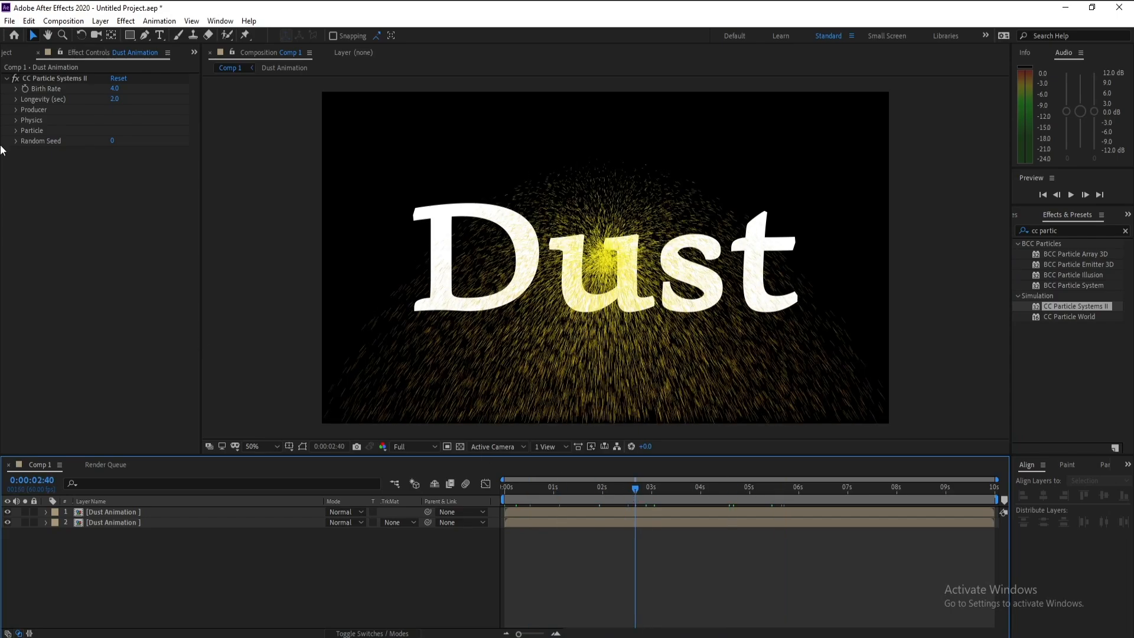
pyautogui.click(31, 120)
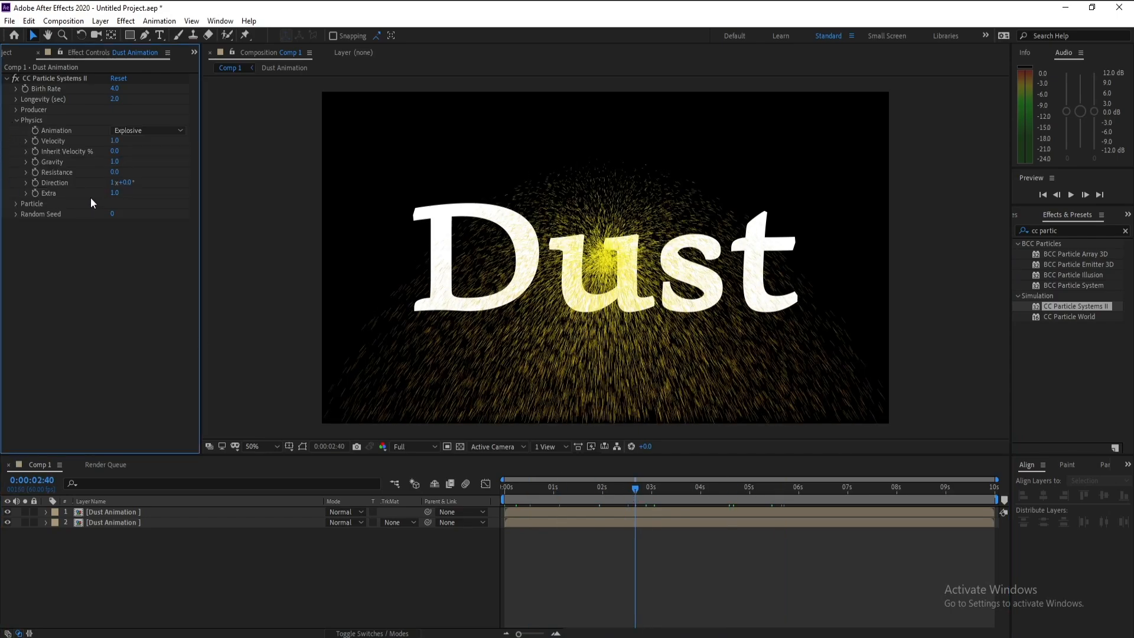
pyautogui.click(114, 140)
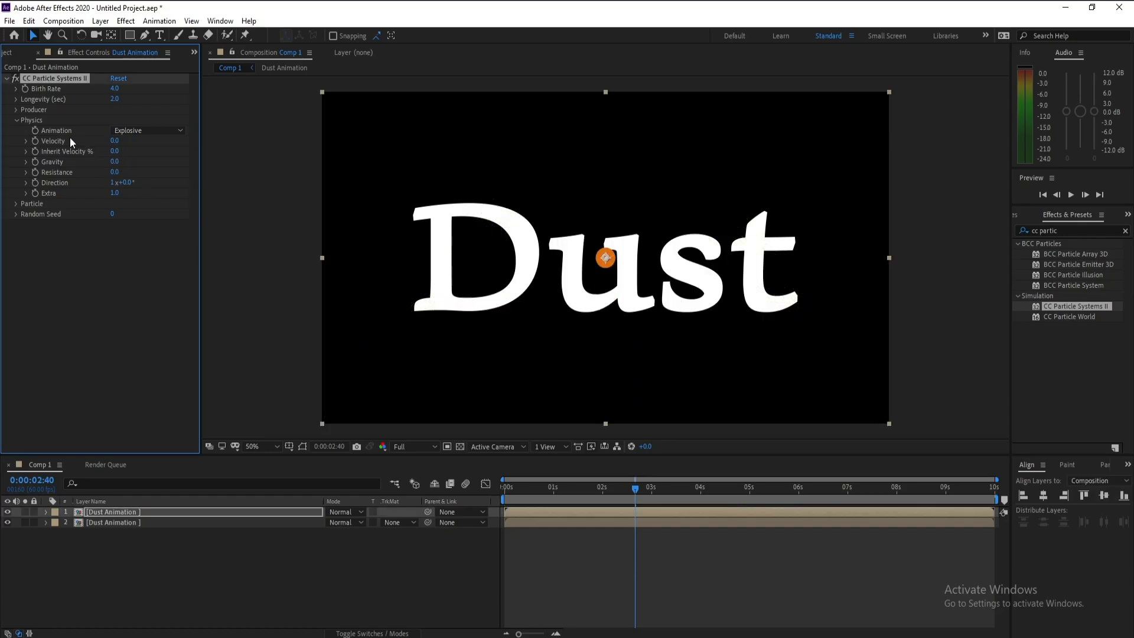
# Move the particle emitter to the word's right edge at 1520, 540
pyautogui.click(33, 109)
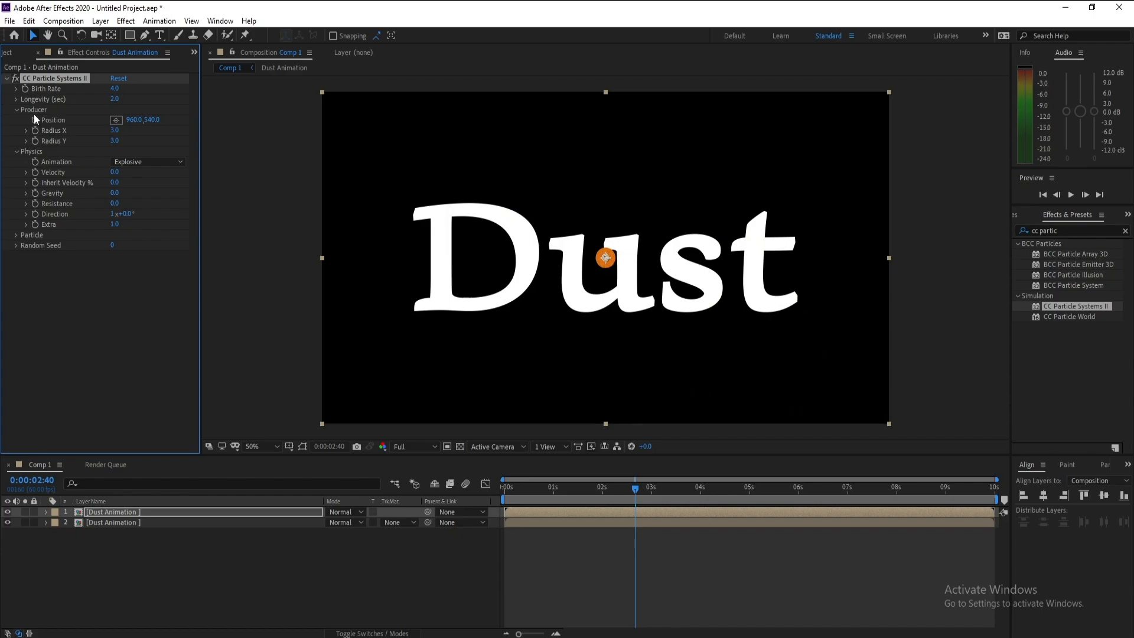
pyautogui.moveTo(606, 257); pyautogui.dragTo(629, 257)
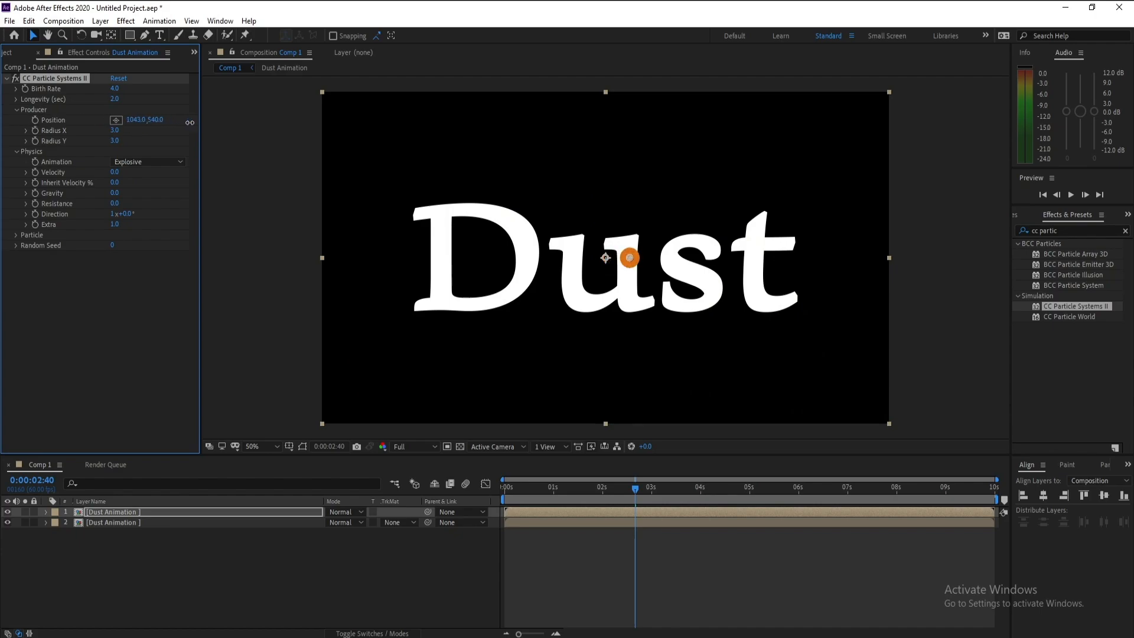
pyautogui.moveTo(629, 258); pyautogui.dragTo(679, 258)
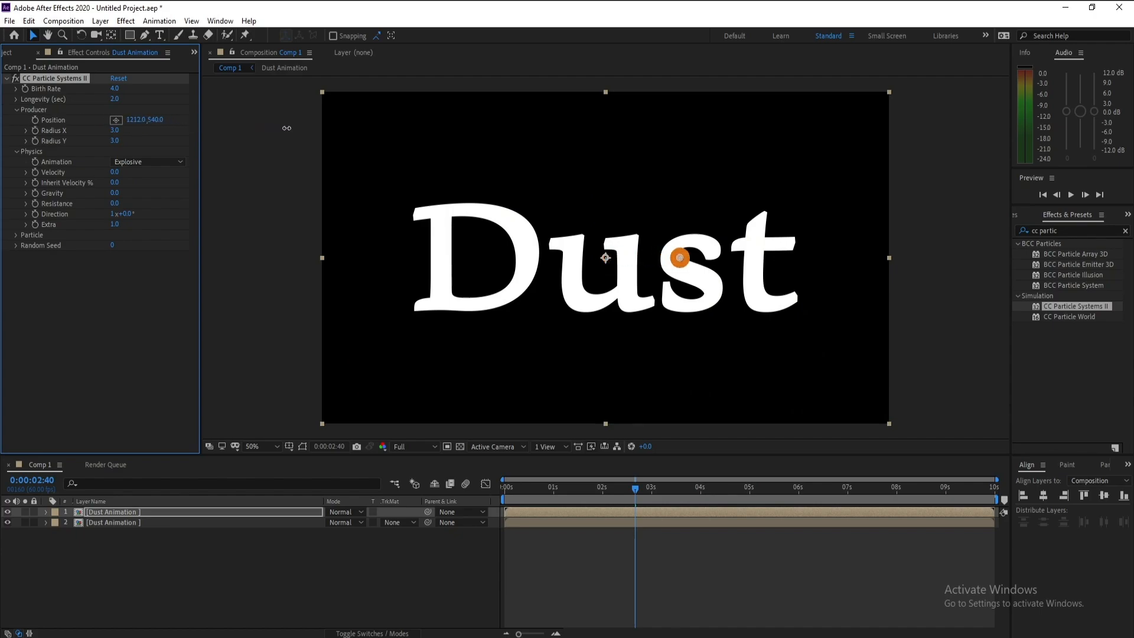
pyautogui.moveTo(679, 257); pyautogui.dragTo(757, 257)
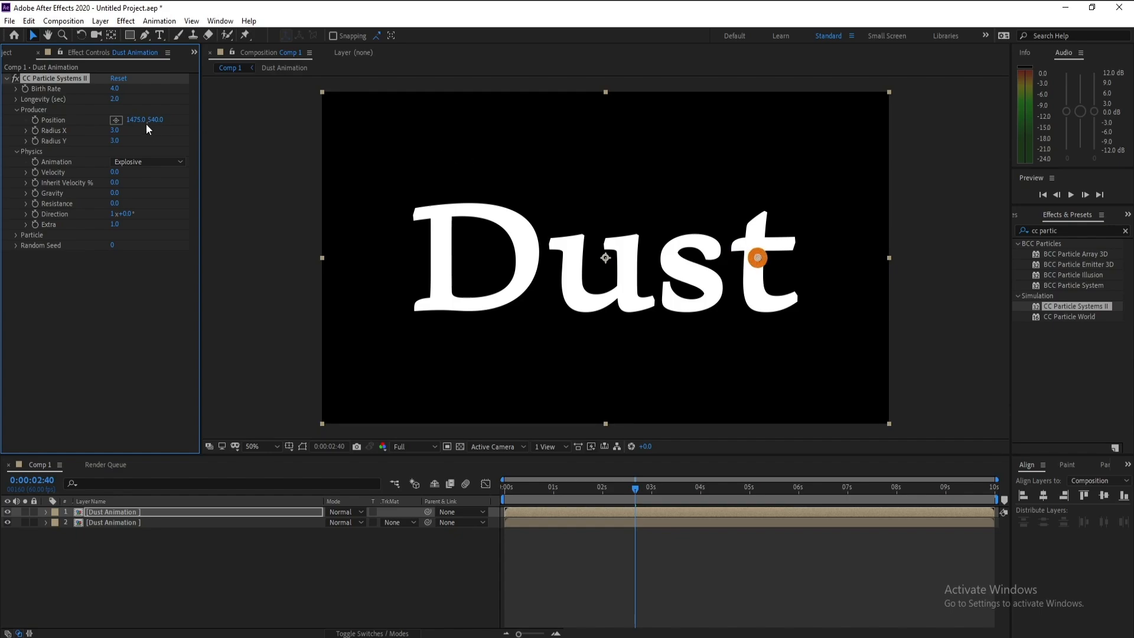
pyautogui.click(135, 119)
pyautogui.write('920')
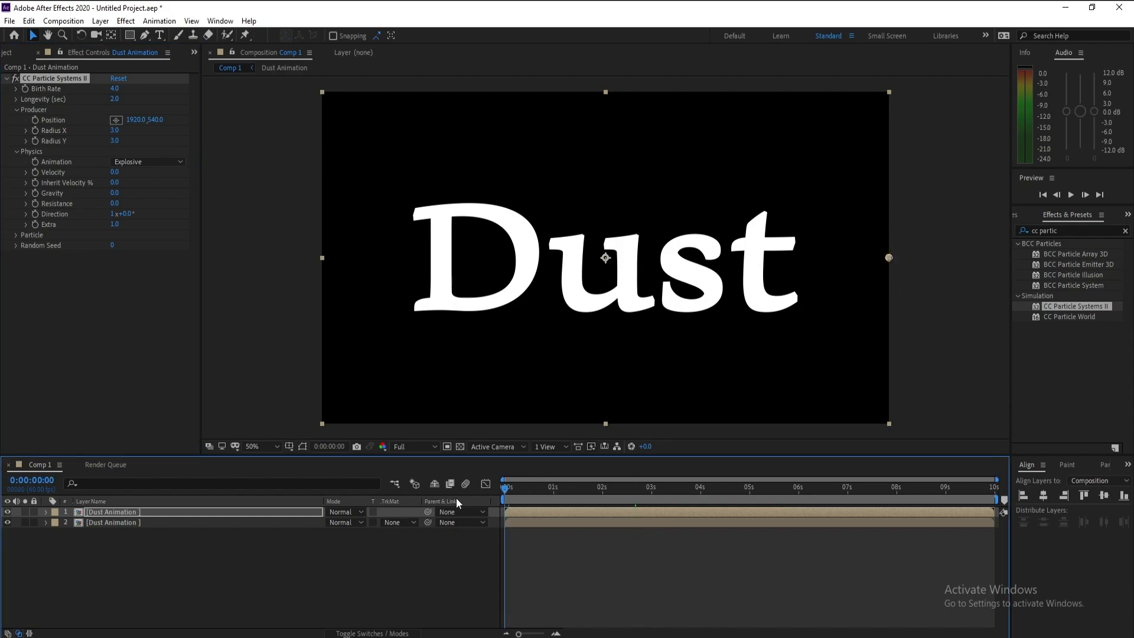
pyautogui.moveTo(748, 573)
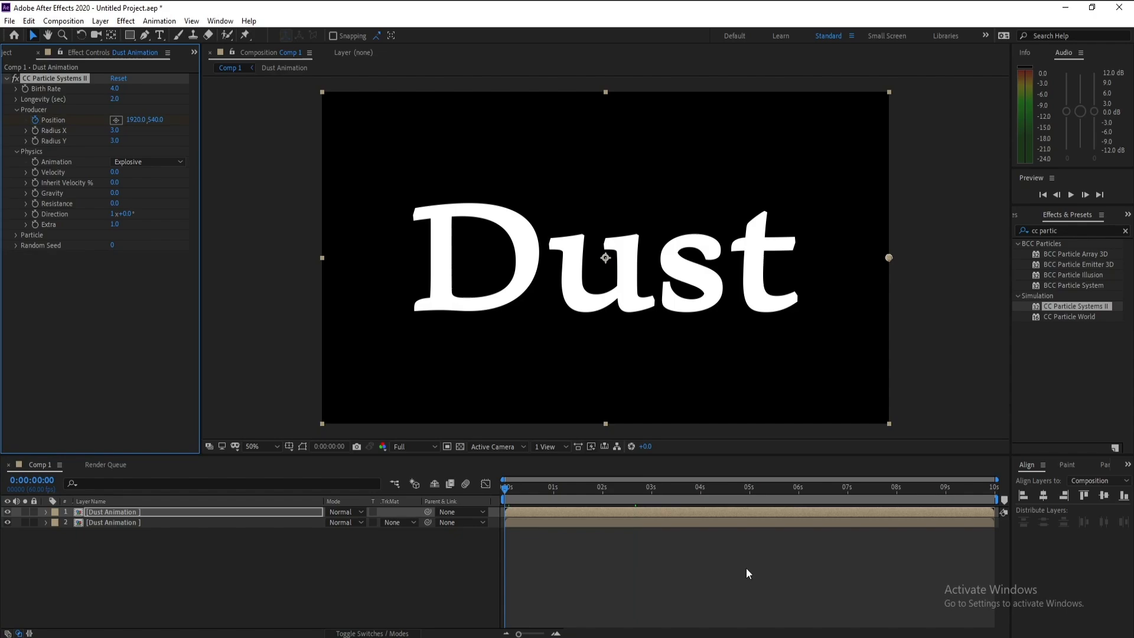
# Keyframe the emitter position over time and set Radius X 4 and Radius Y 15
pyautogui.click(798, 487)
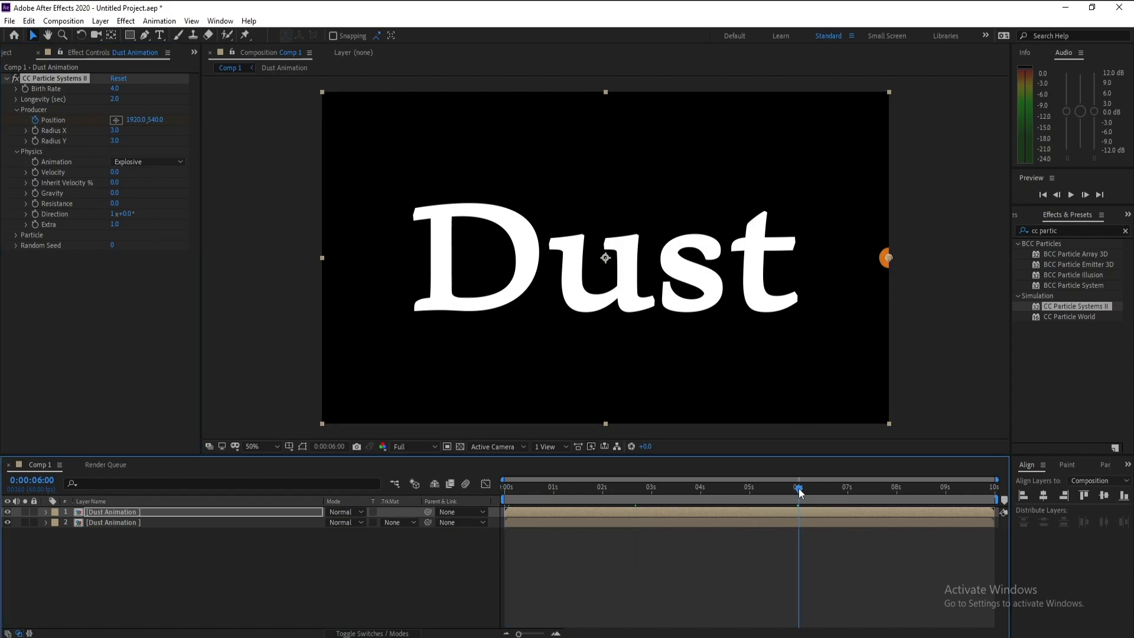
pyautogui.doubleClick(134, 120)
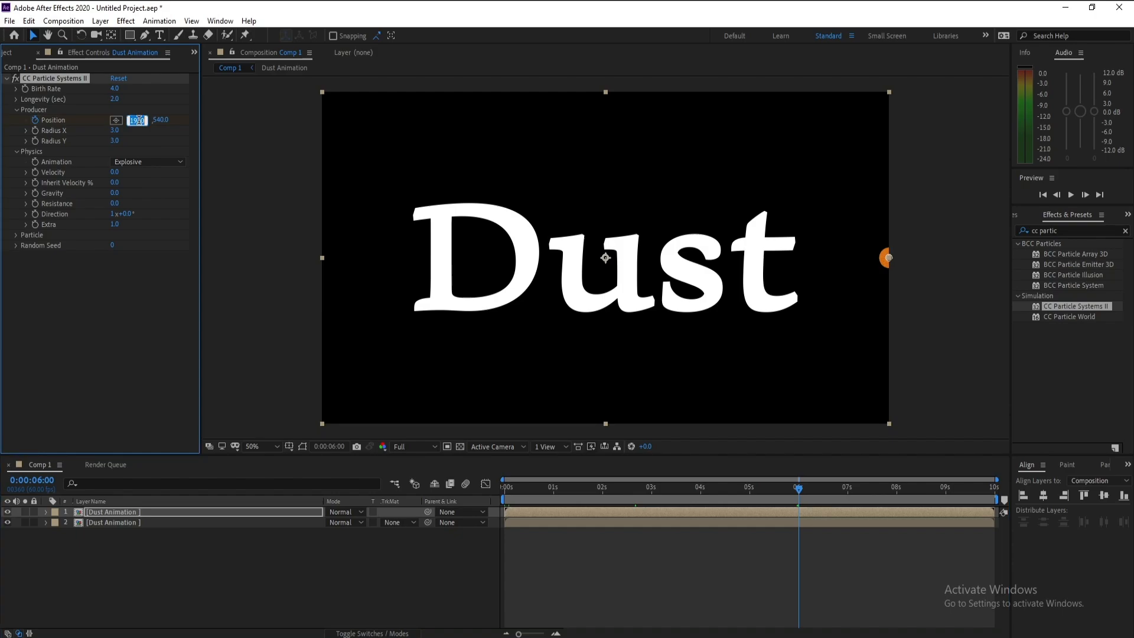
pyautogui.write('0.0')
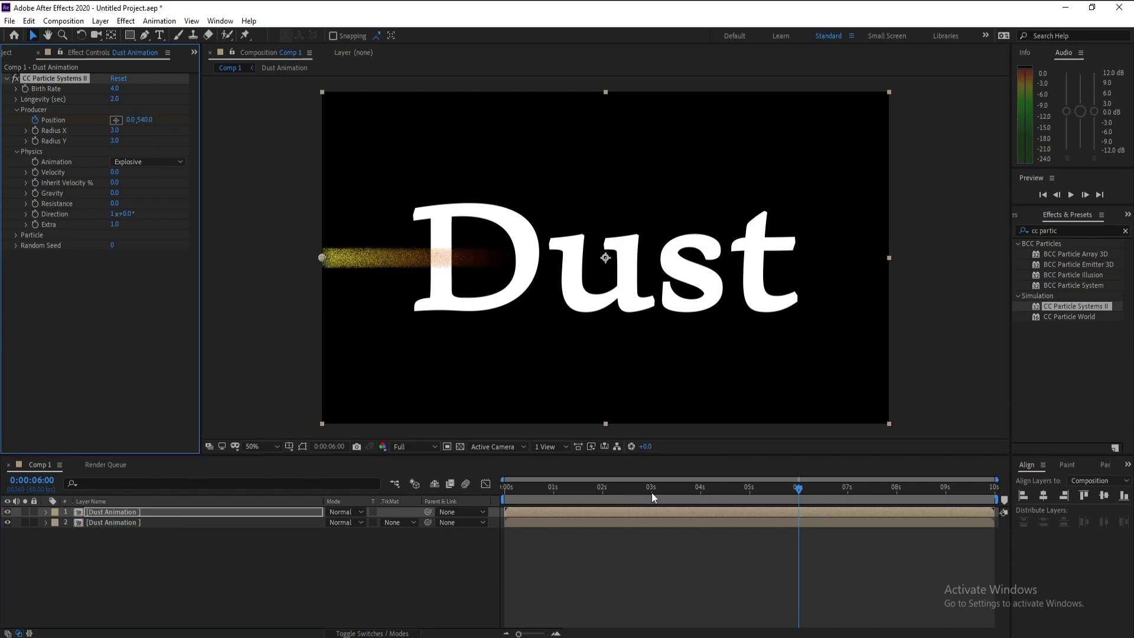
pyautogui.click(551, 487)
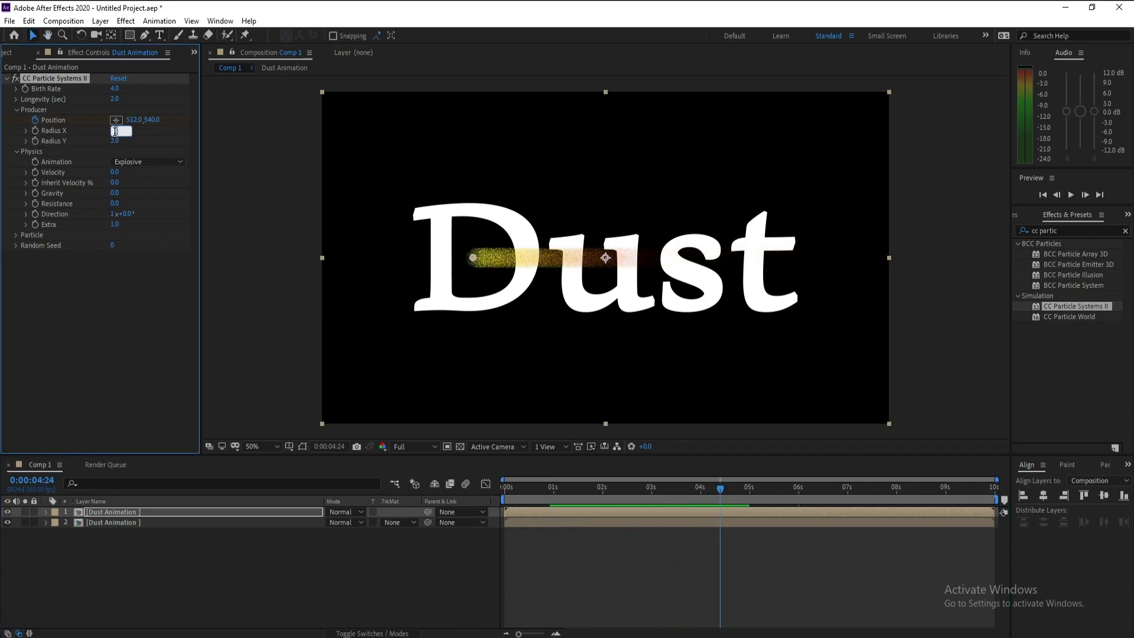
pyautogui.write('4.0')
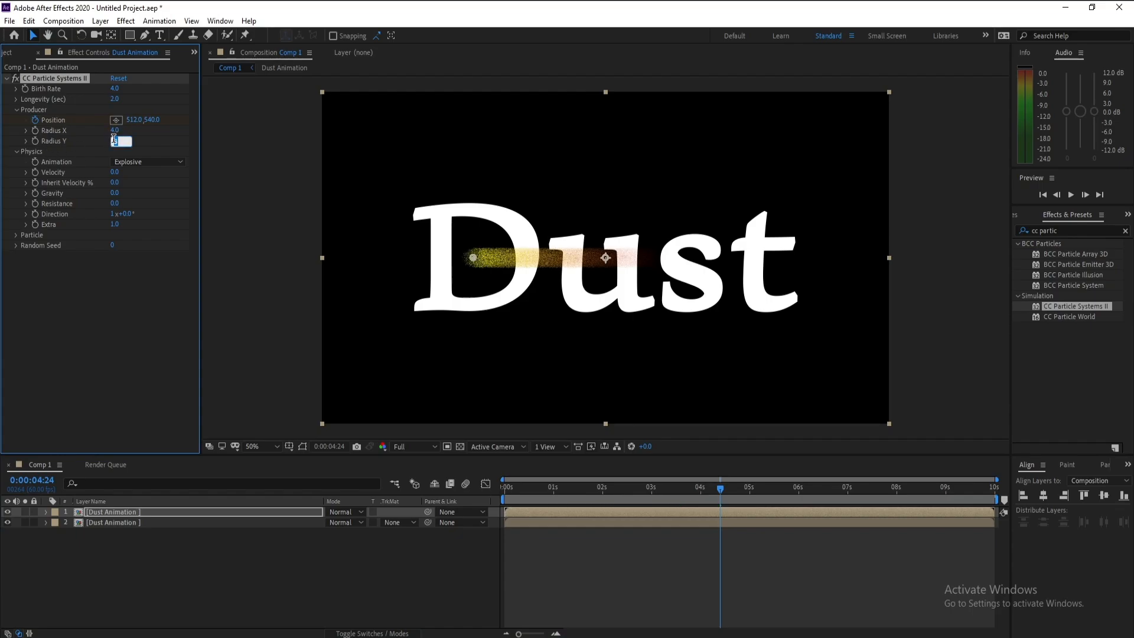
pyautogui.write('15.0')
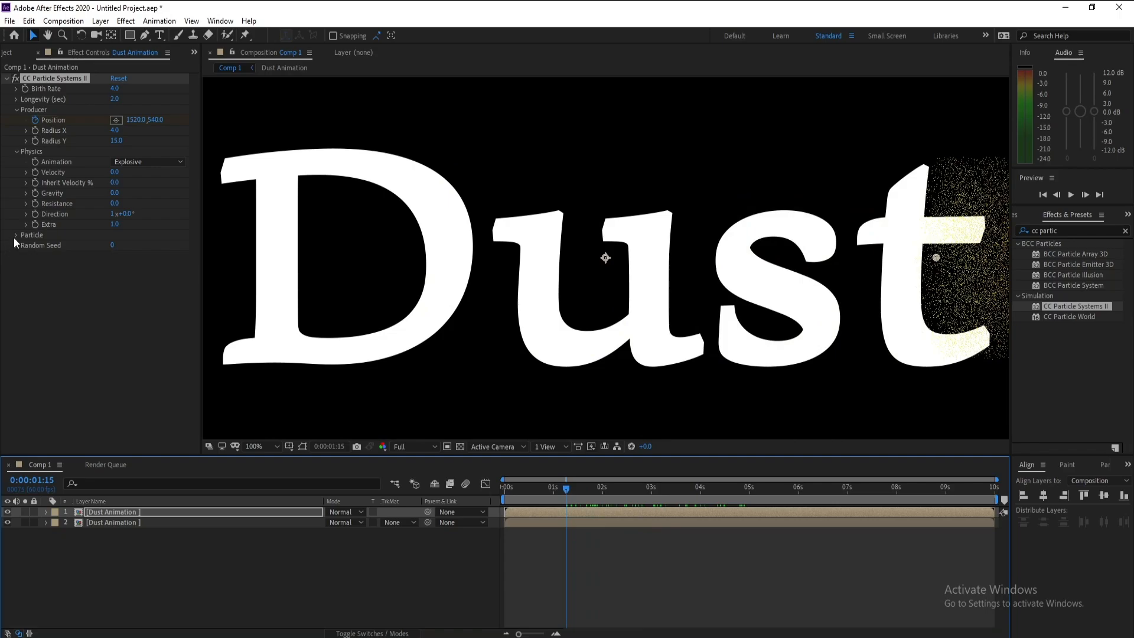
pyautogui.click(16, 234)
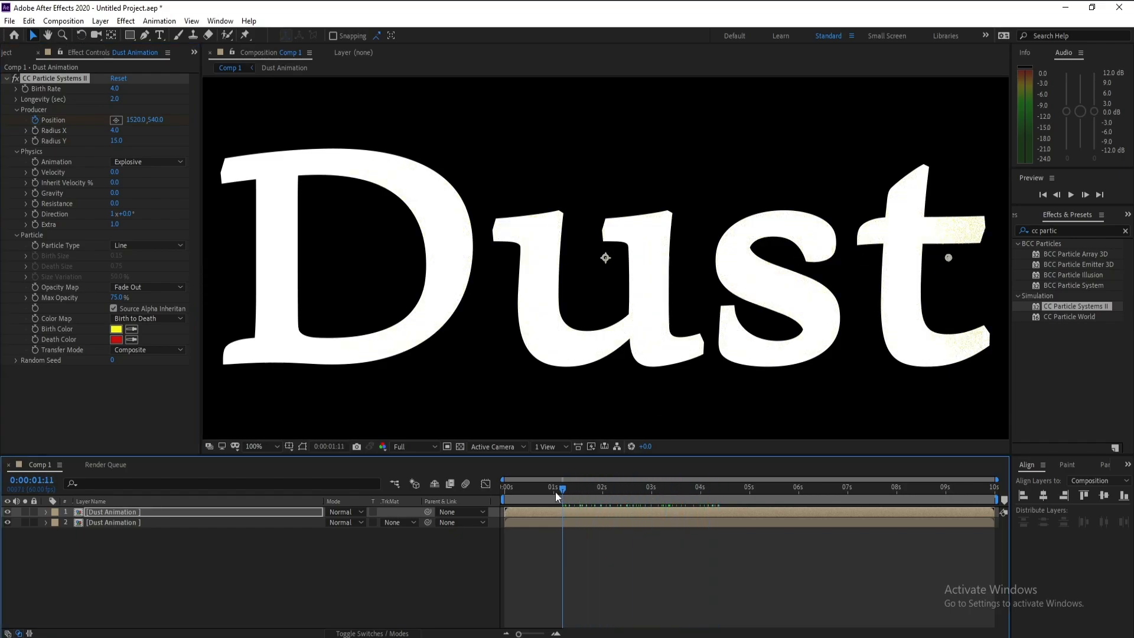
# Use Direction animation: velocity 0.5, gravity −0.2, direction 90°, white birth and death colours
pyautogui.click(658, 487)
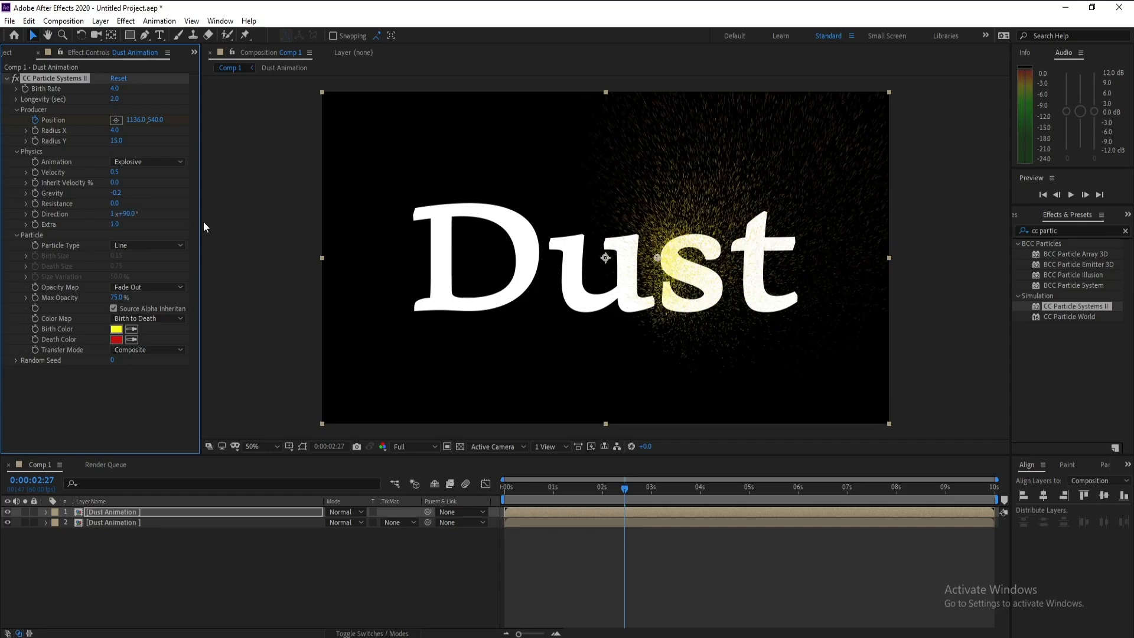
pyautogui.click(147, 162)
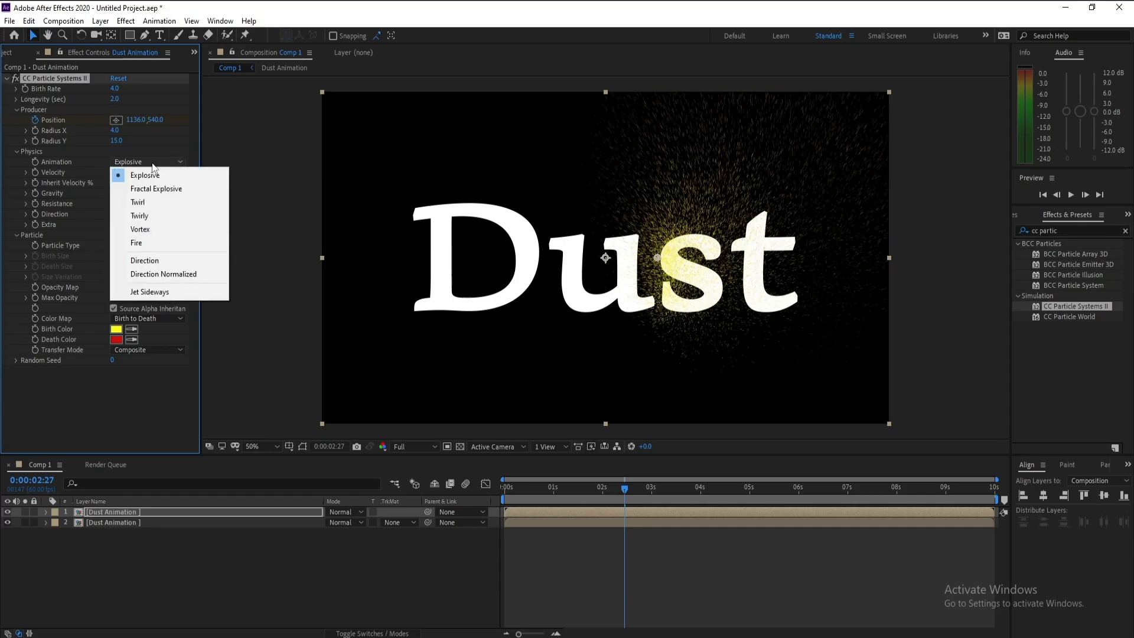
pyautogui.click(144, 260)
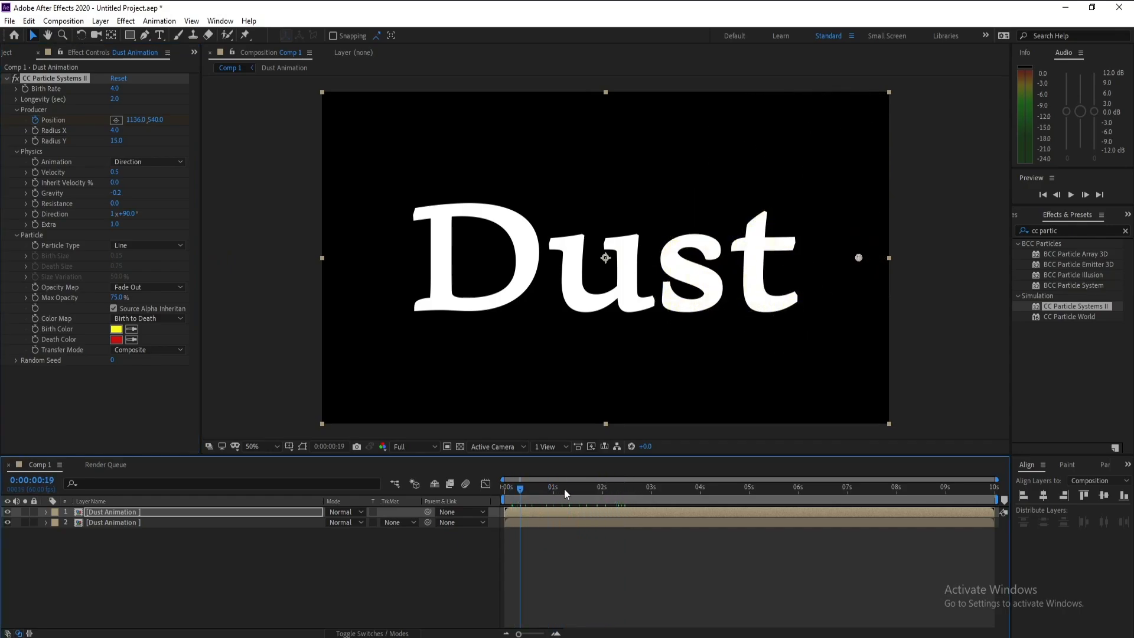
pyautogui.click(705, 486)
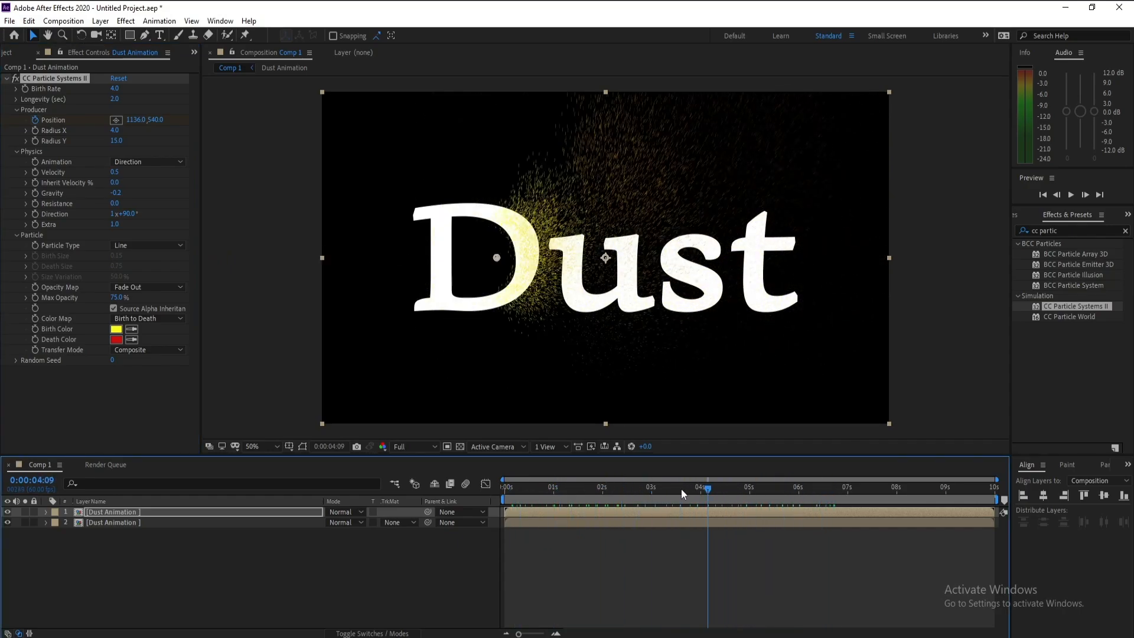
pyautogui.click(730, 487)
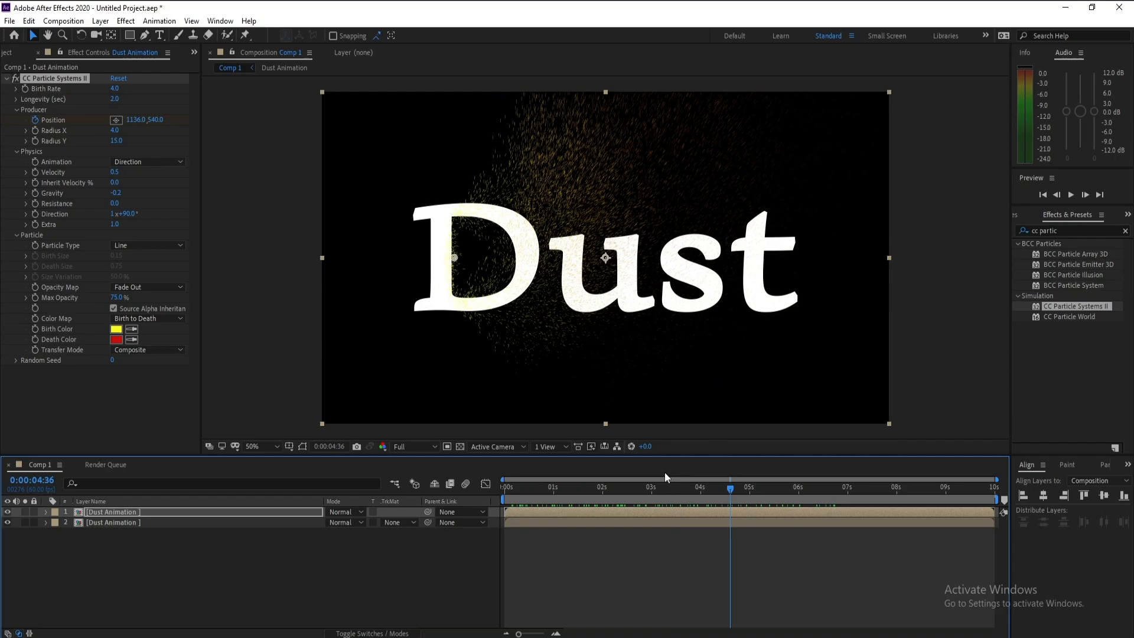
pyautogui.click(117, 329)
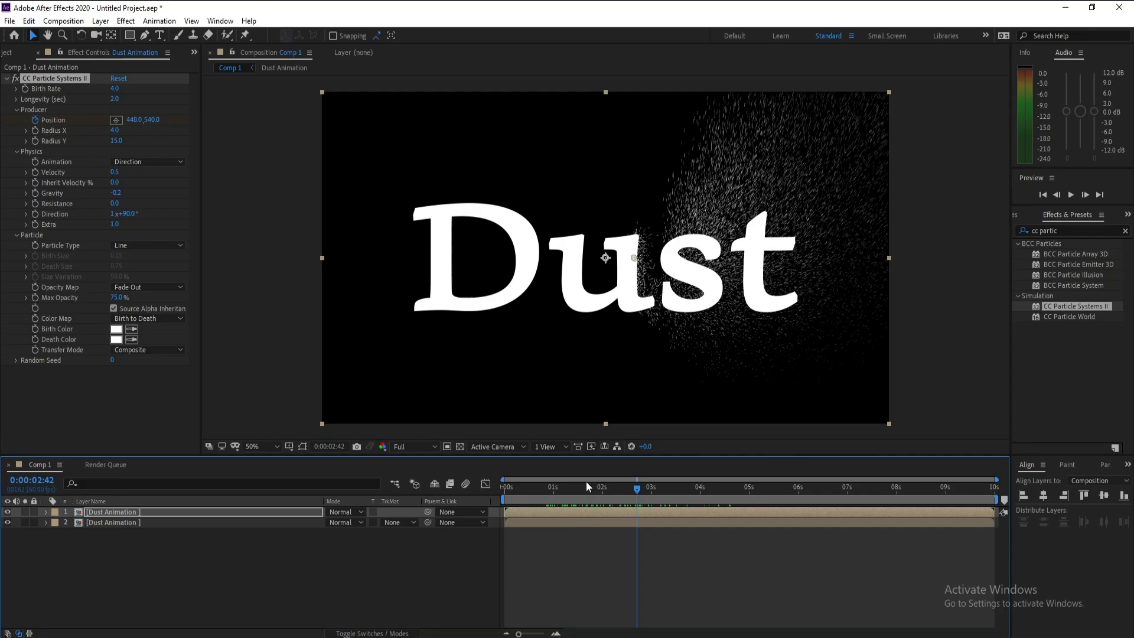
# Add a white solid named 'Linear Wipe' and place it below the top layer
pyautogui.click(99, 20)
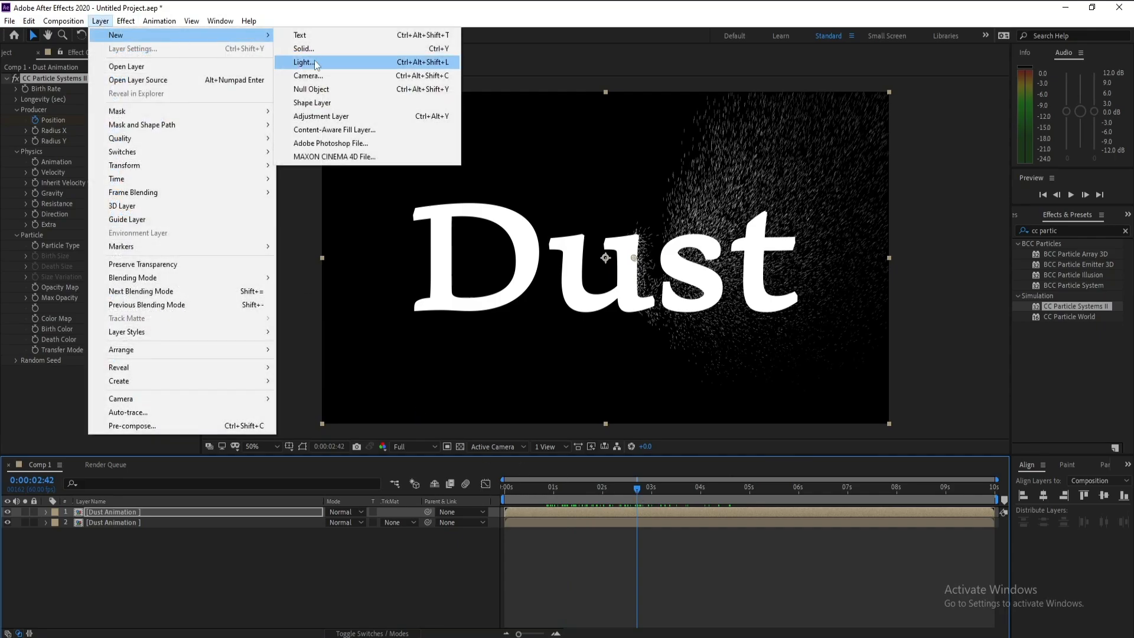
pyautogui.click(303, 49)
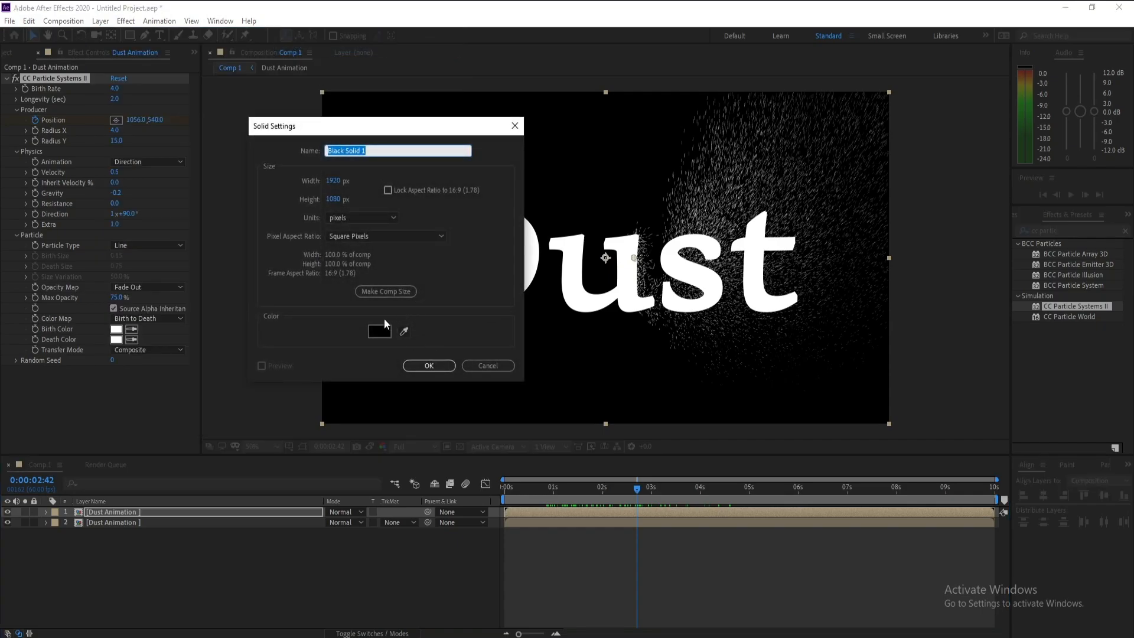
pyautogui.click(380, 331)
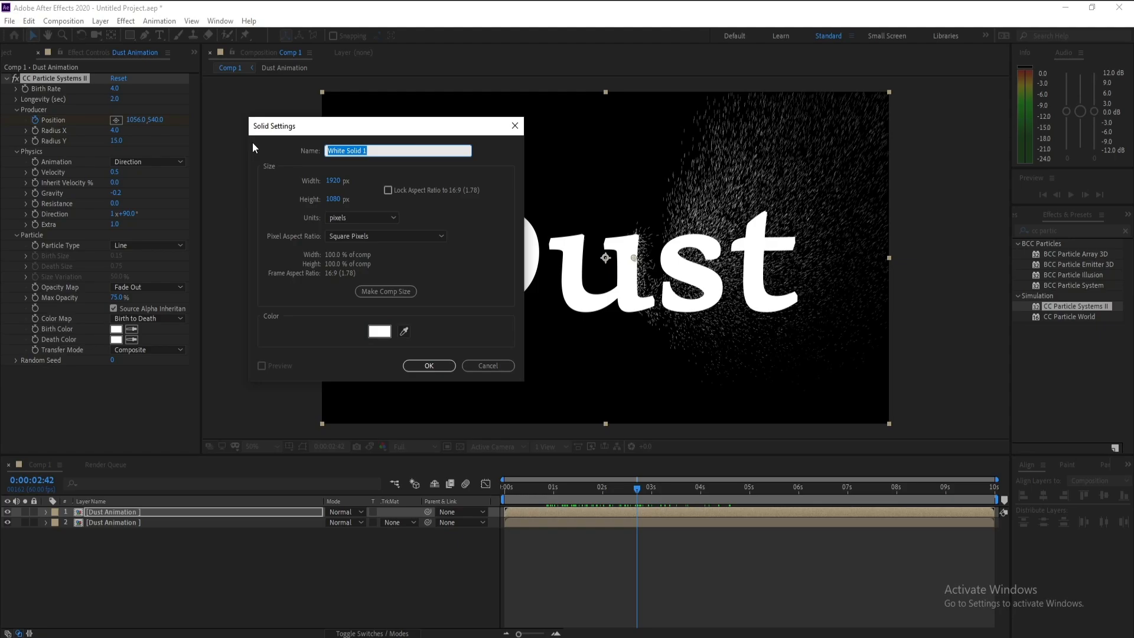
pyautogui.write('Linear Wi')
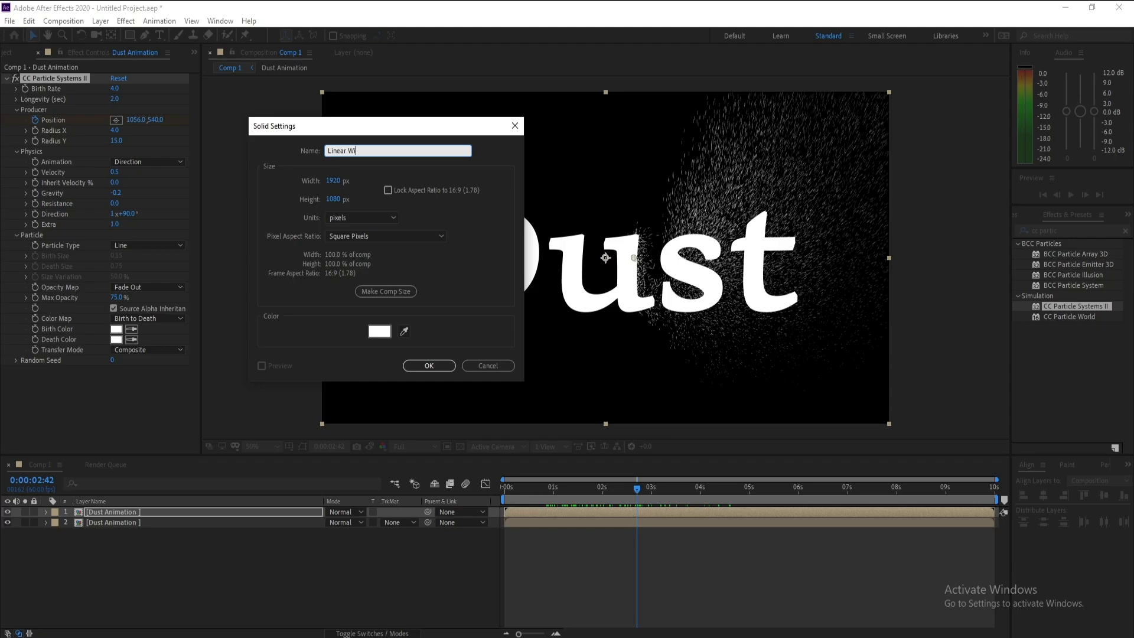
pyautogui.click(429, 365)
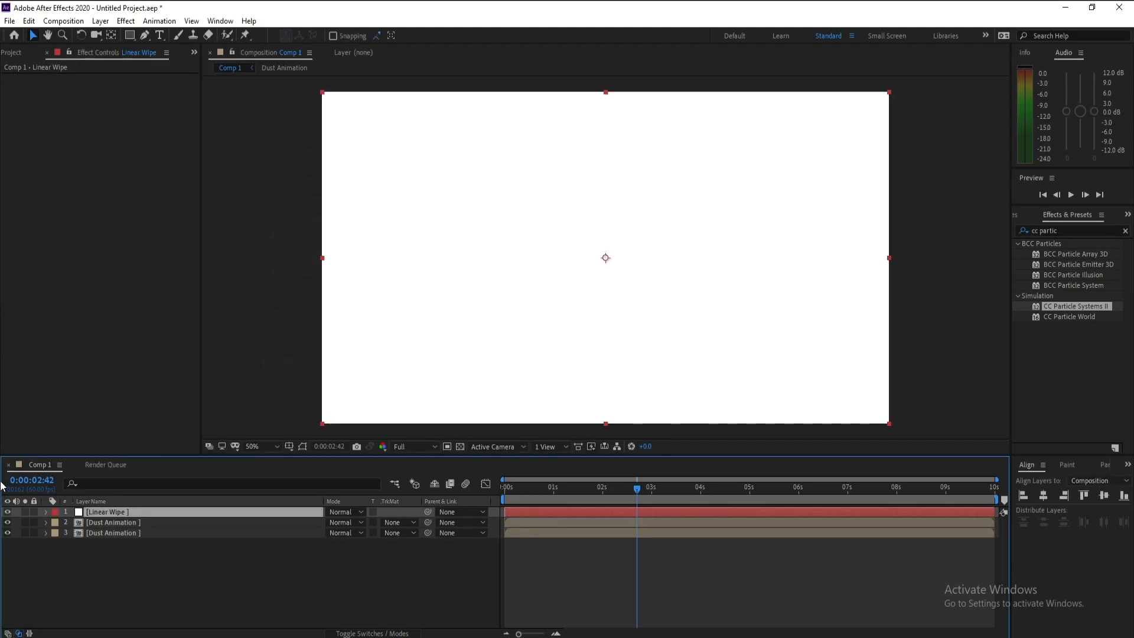
pyautogui.moveTo(106, 511); pyautogui.dragTo(106, 522)
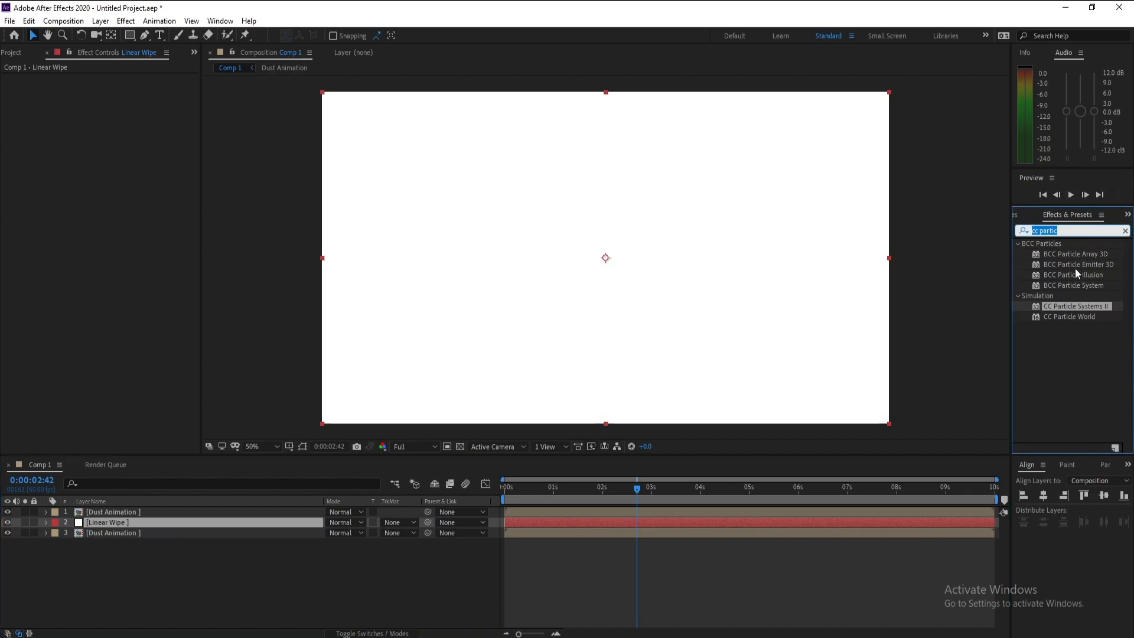
# Apply Linear Wipe at −90° to the solid, keyframing Transition Completion from 0% to 100%
pyautogui.write('linear wip')
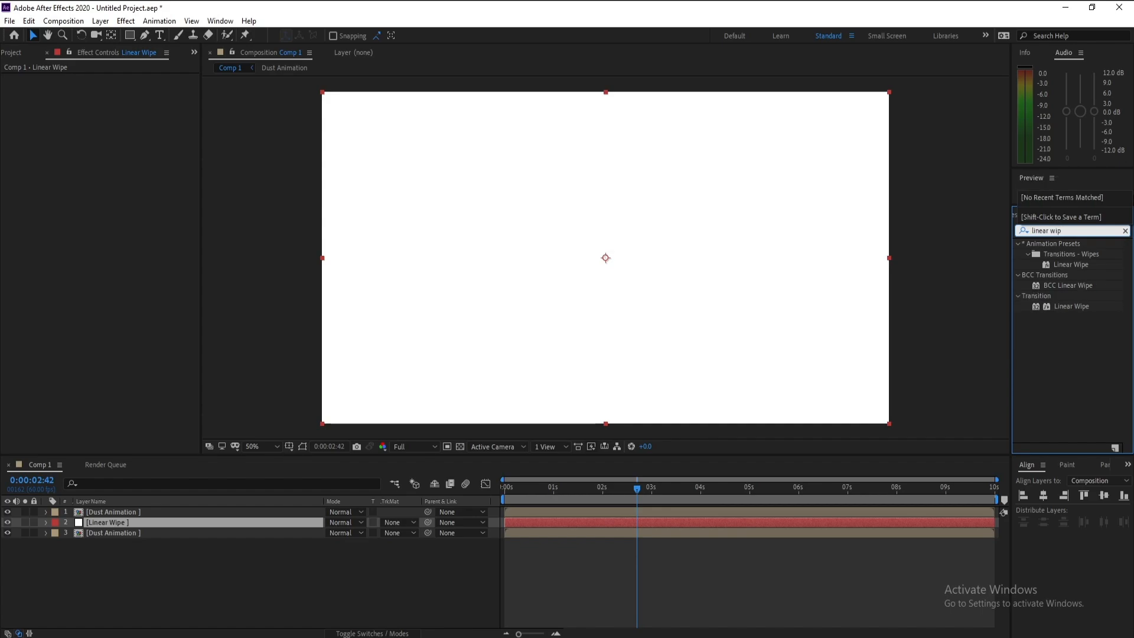
pyautogui.doubleClick(1072, 306)
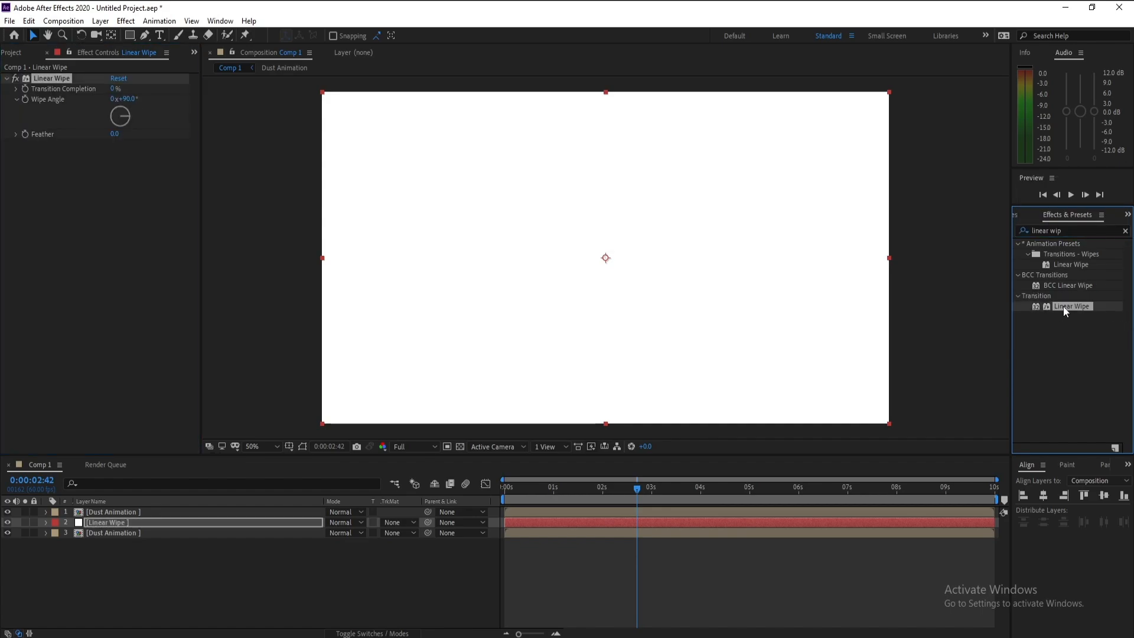
pyautogui.doubleClick(1072, 306)
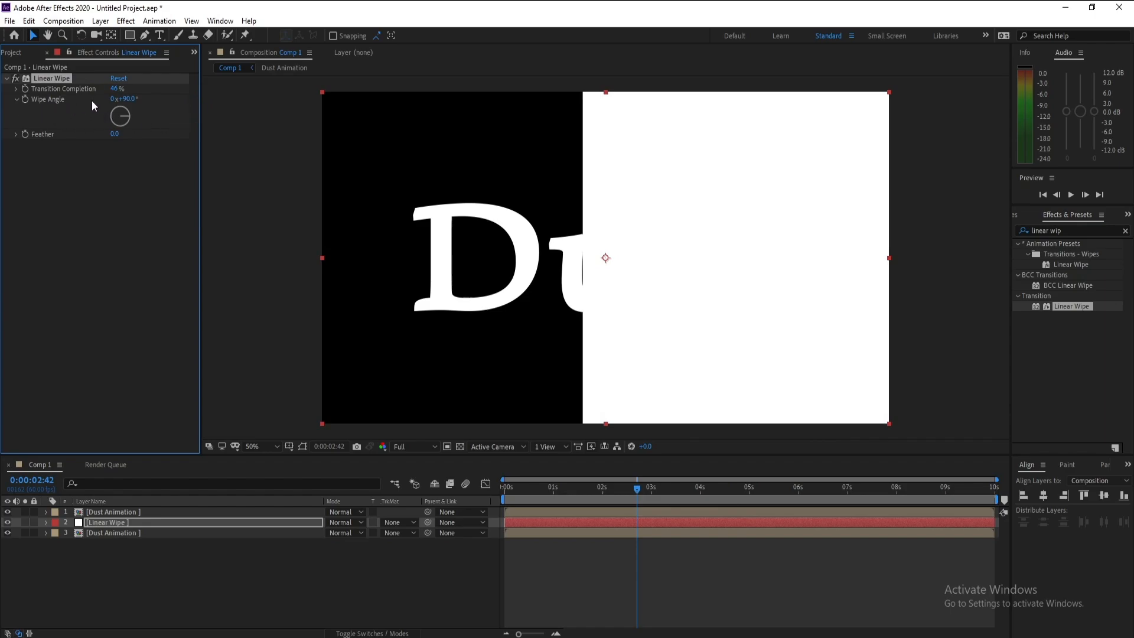
pyautogui.doubleClick(128, 99)
pyautogui.write('-')
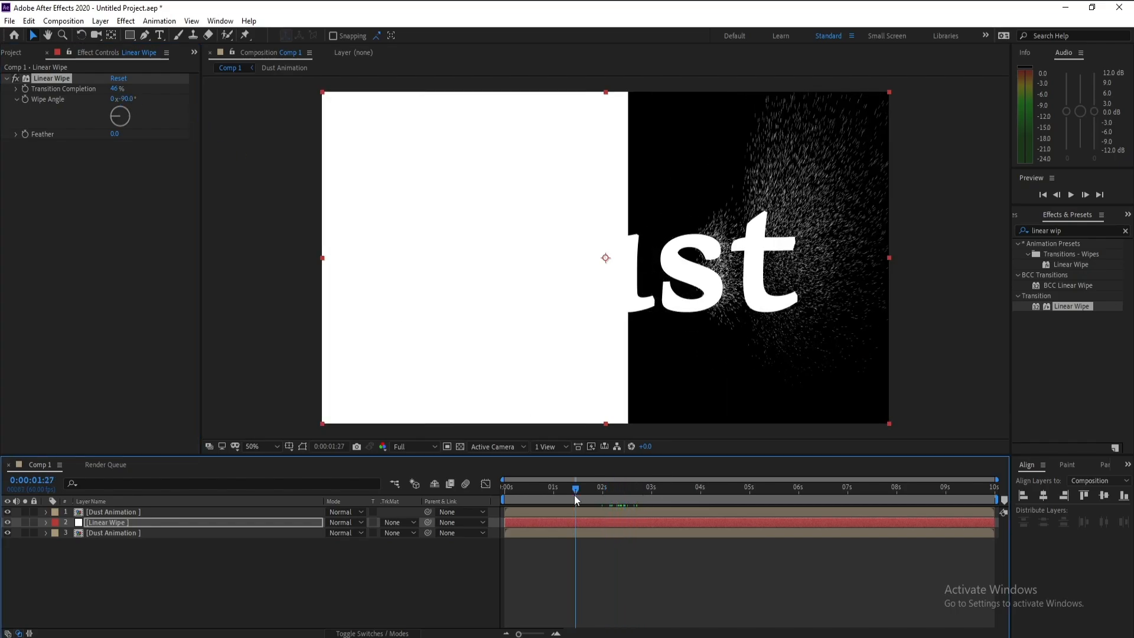
pyautogui.click(646, 486)
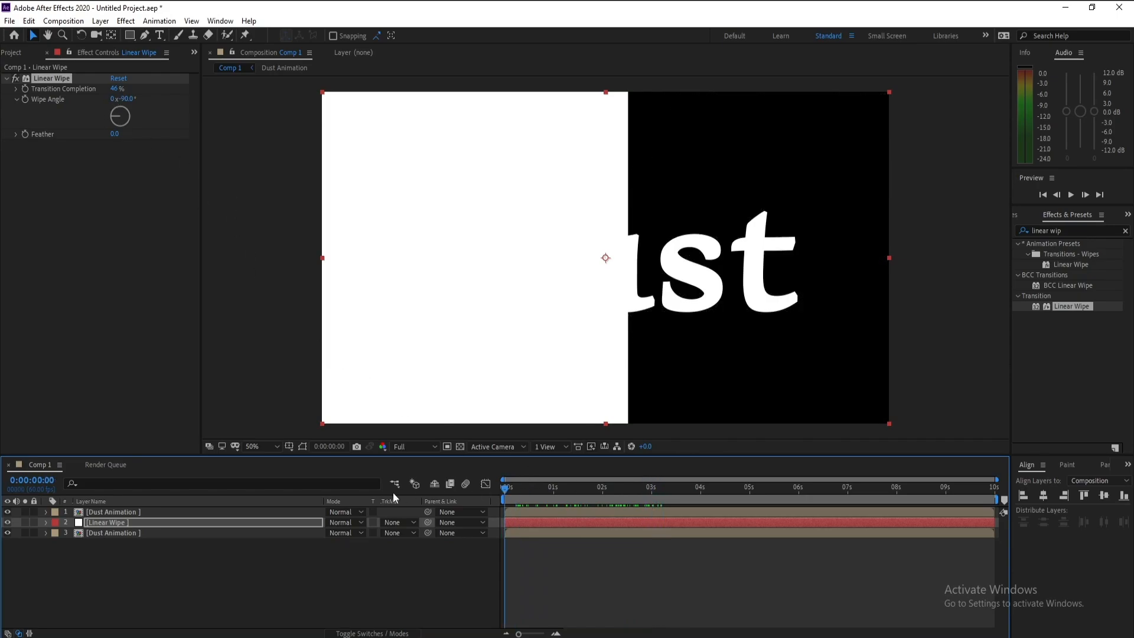
pyautogui.click(116, 88)
pyautogui.write('0')
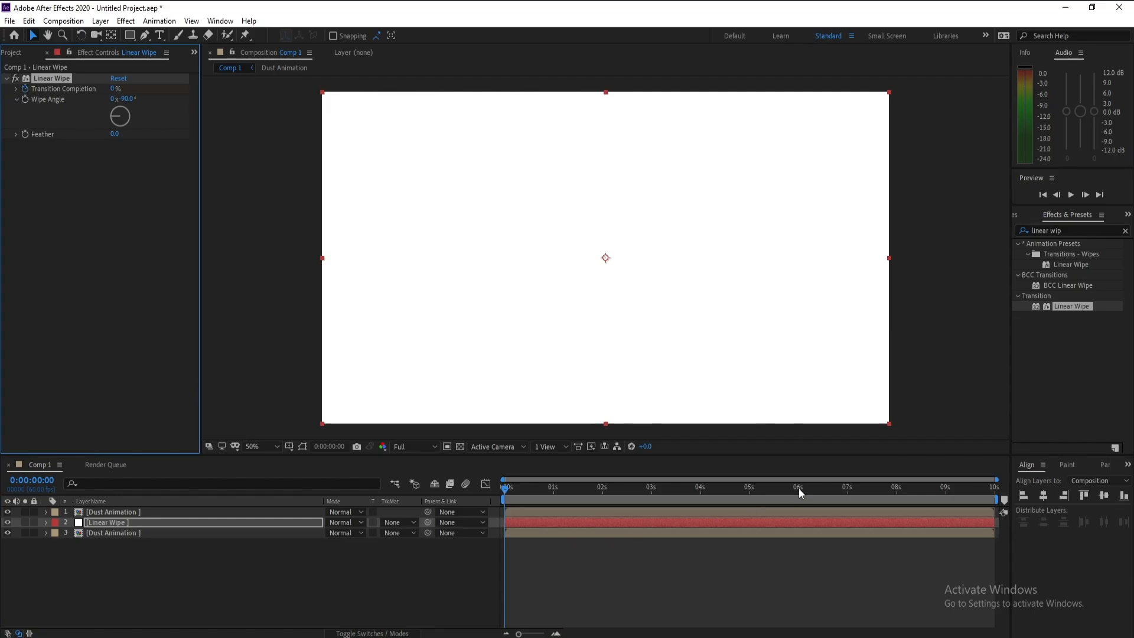
pyautogui.click(798, 487)
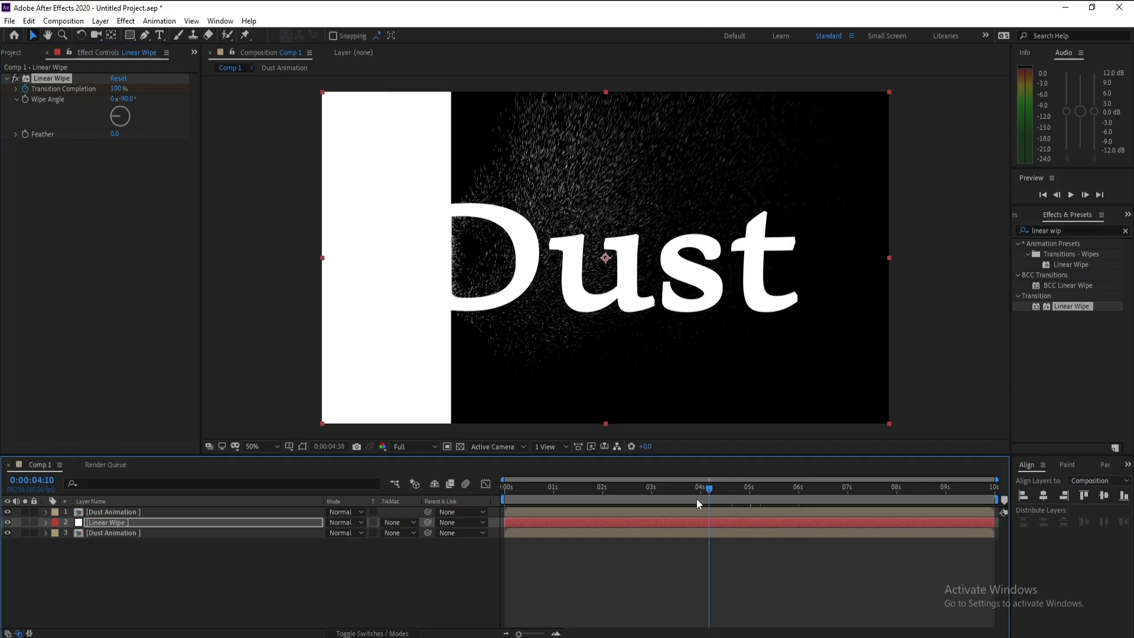
pyautogui.moveTo(708, 489); pyautogui.dragTo(732, 489)
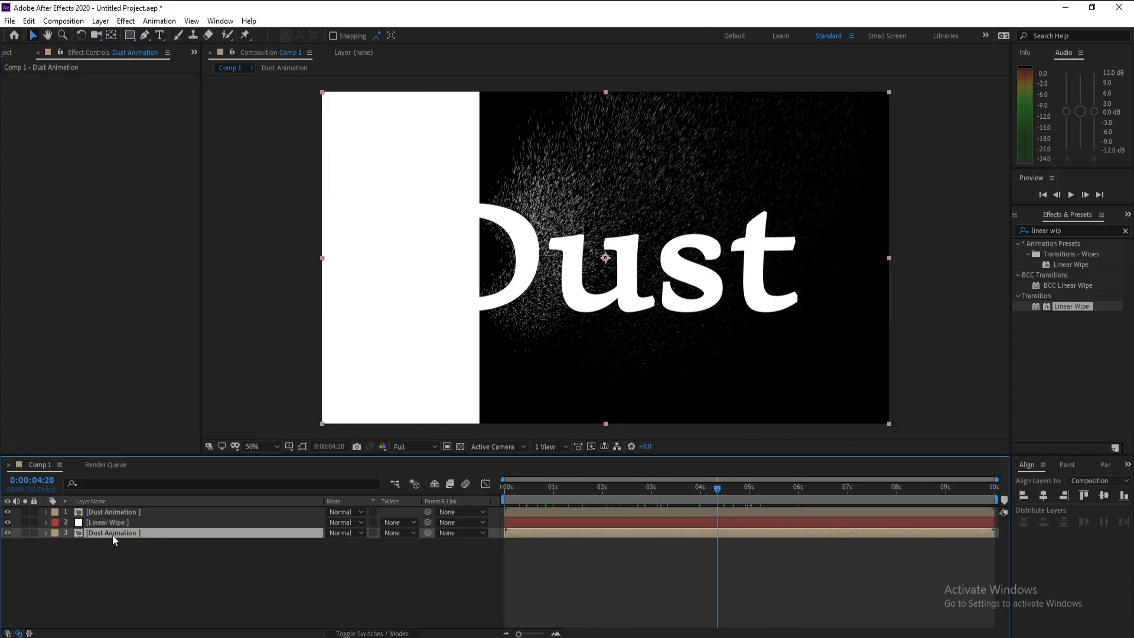
# Luma-matte the bottom Dust Animation layer to the wipe solid and feather it to 124
pyautogui.click(399, 533)
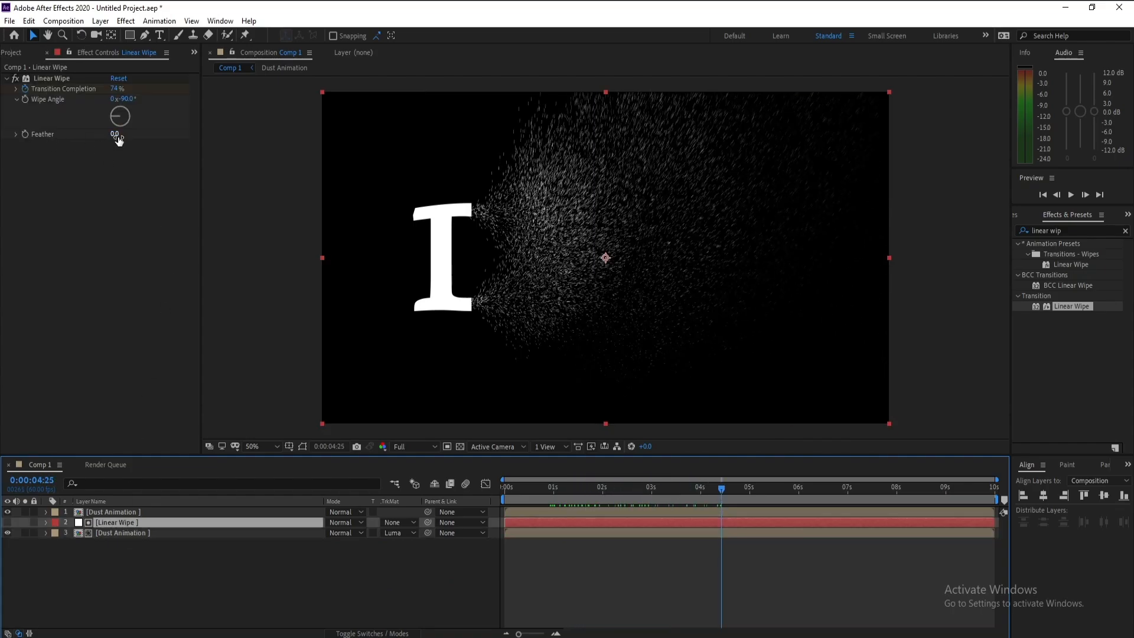
pyautogui.moveTo(116, 134); pyautogui.dragTo(134, 135)
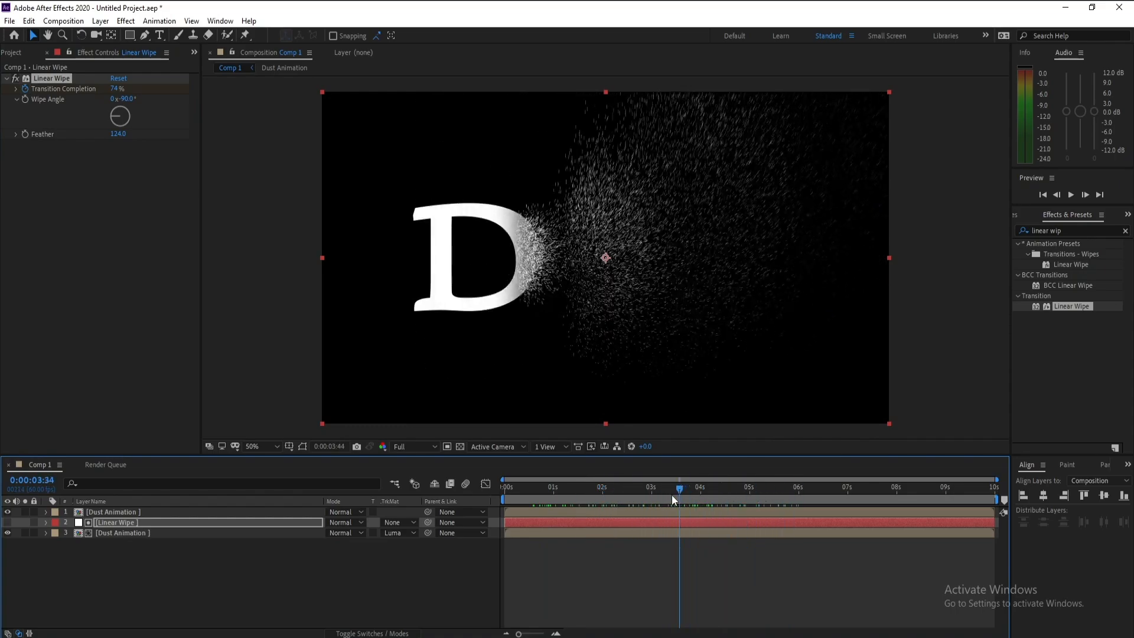
pyautogui.click(575, 488)
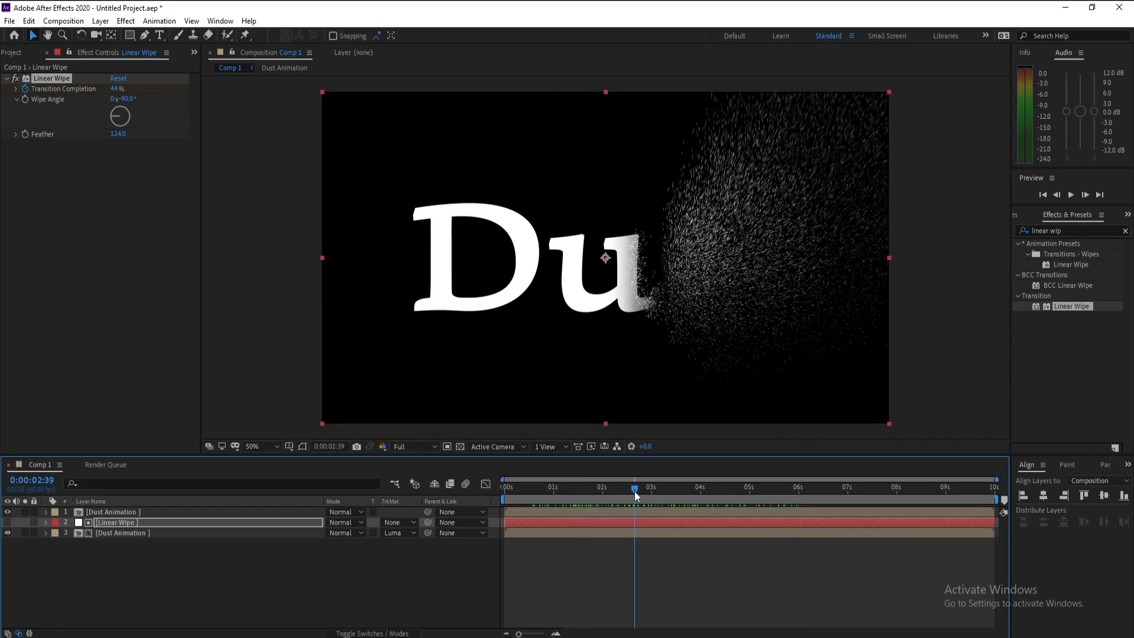
pyautogui.click(112, 512)
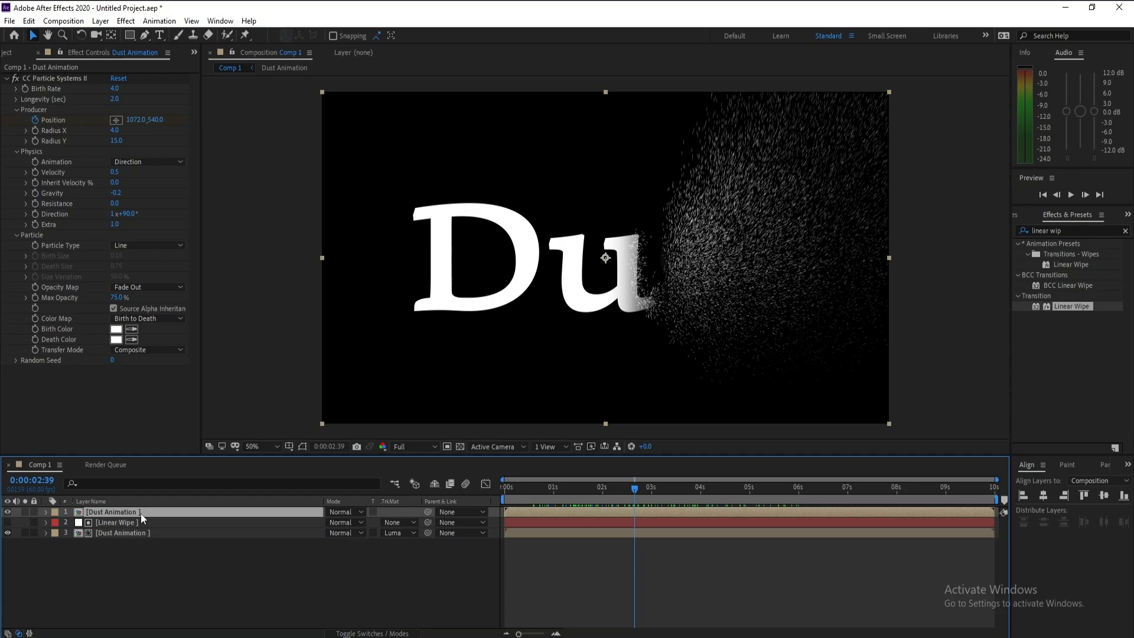
pyautogui.moveTo(112, 178)
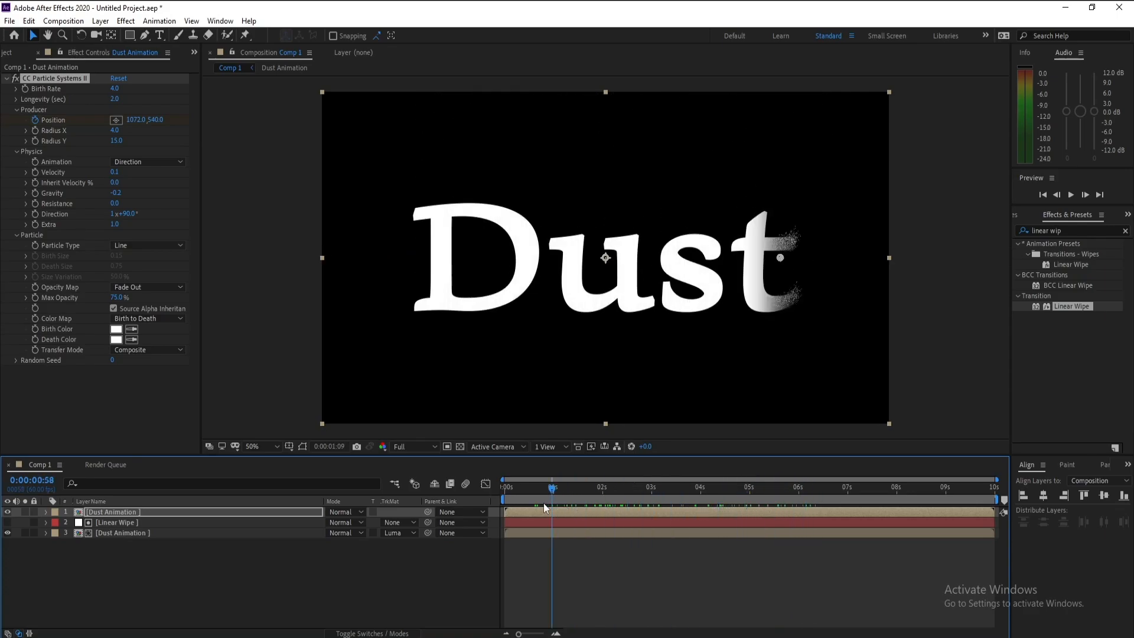
# Lower the CC Particle Systems II Velocity on the top Dust Animation layer to 0.1
pyautogui.click(646, 486)
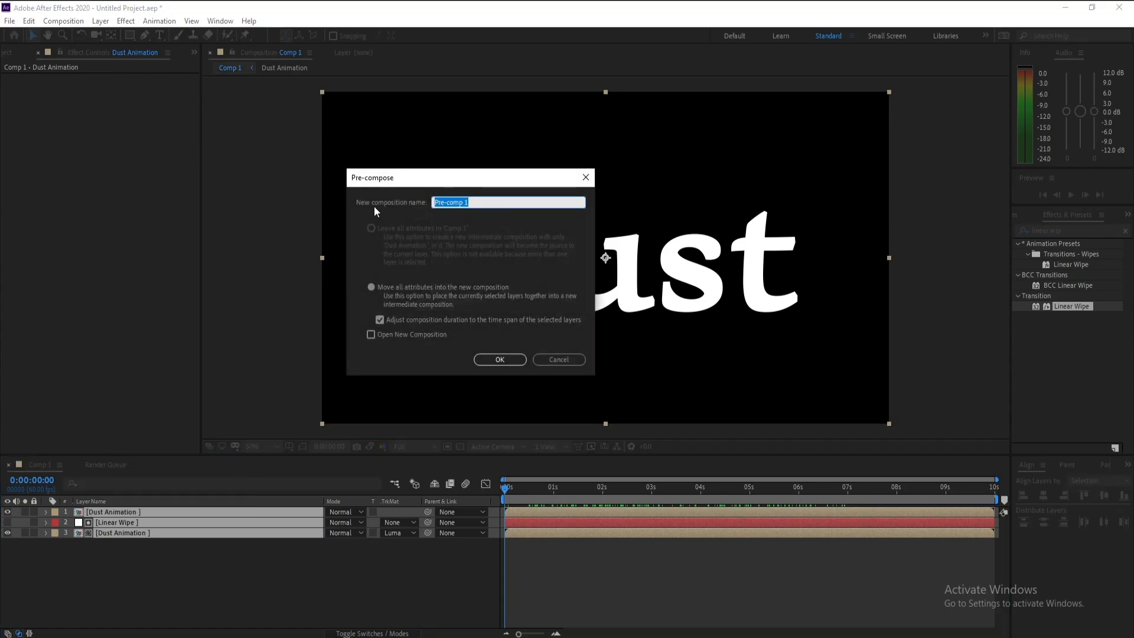
# Pre-compose all three layers as 'Text Animation' and preview the dust dissolve
pyautogui.write('Text Ani')
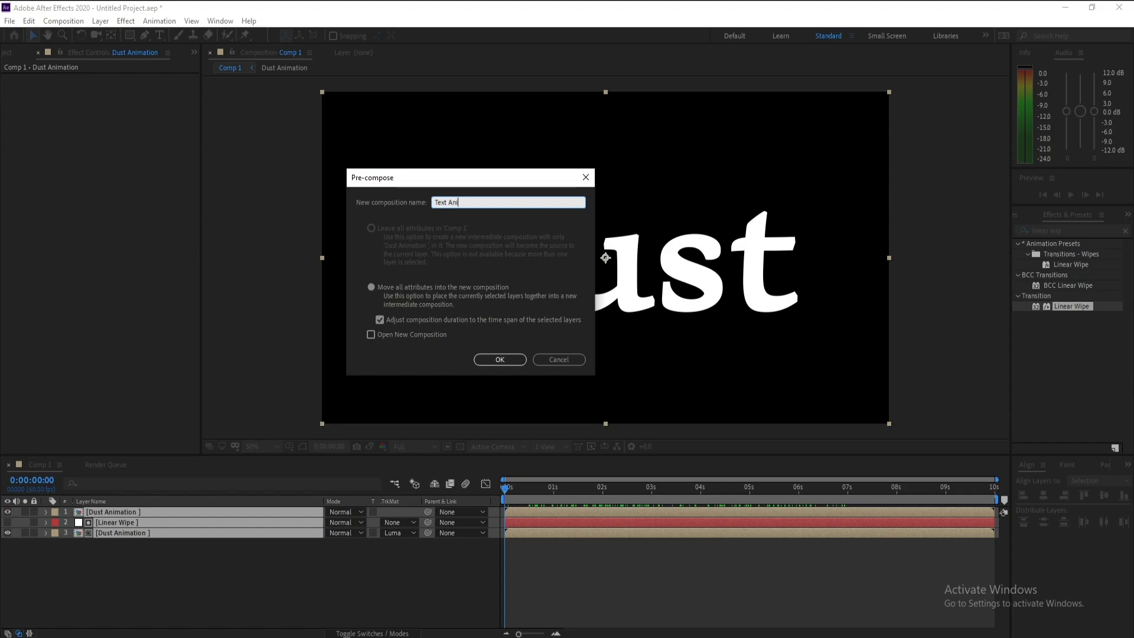
pyautogui.click(499, 359)
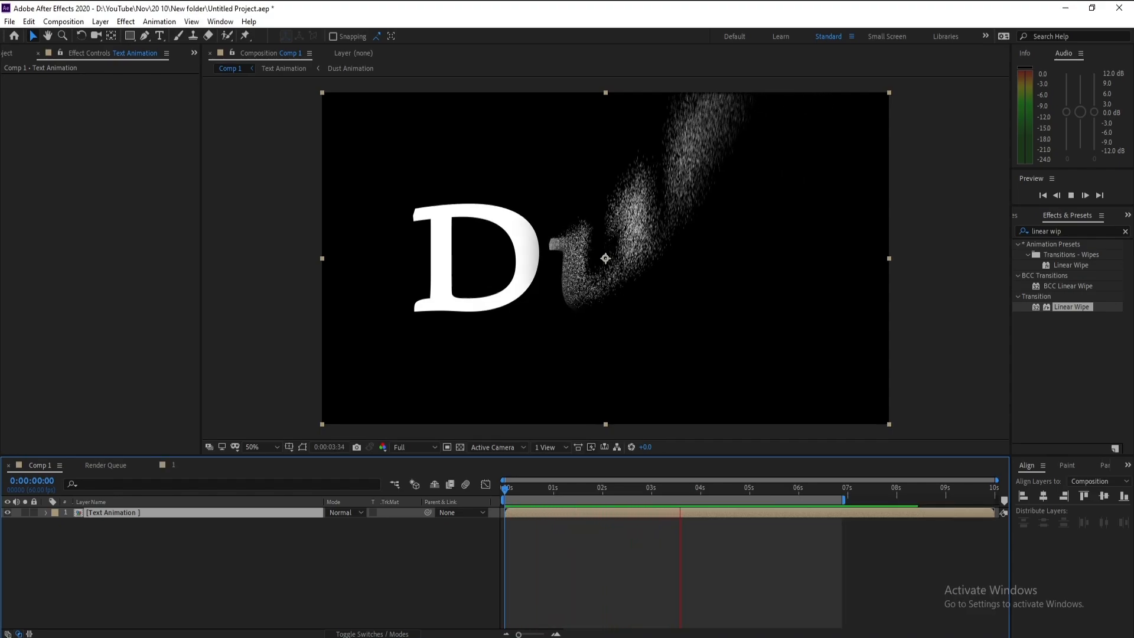
pyautogui.click(777, 487)
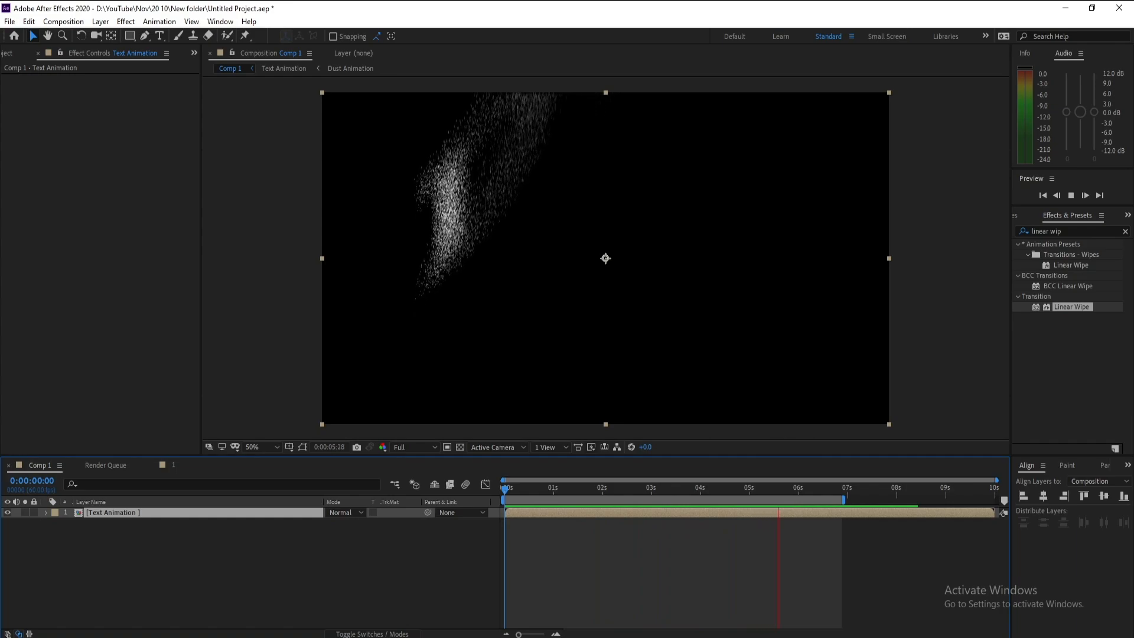